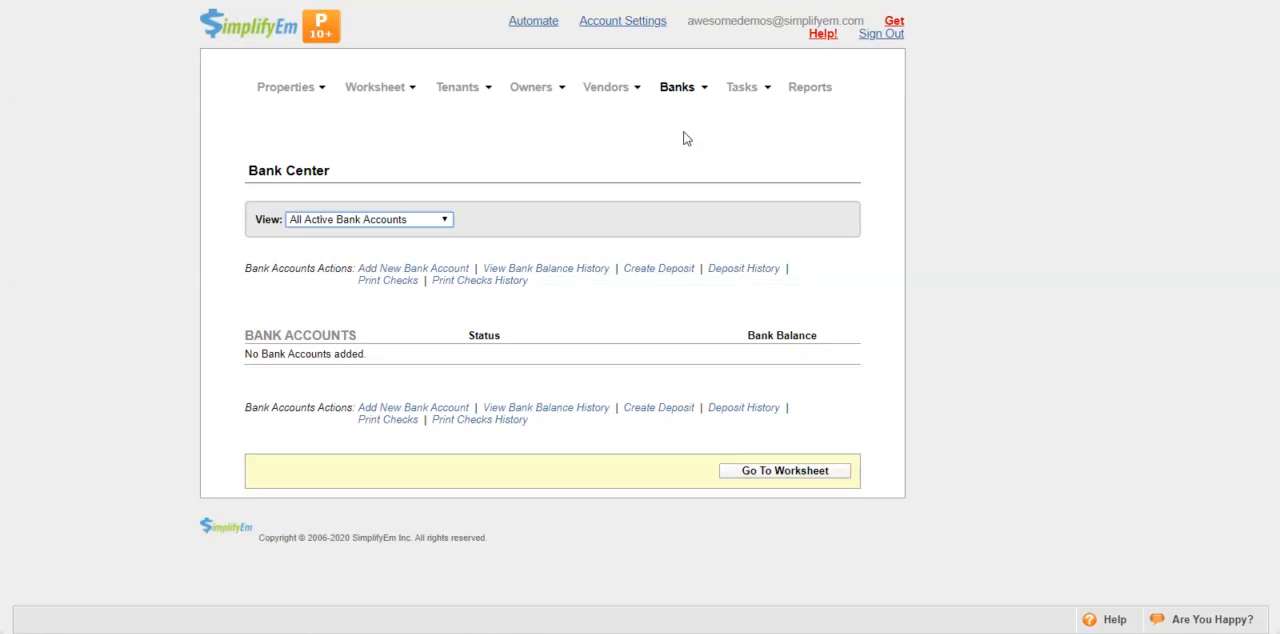
{"action": "mouse_move", "coordinate": [696, 124]}
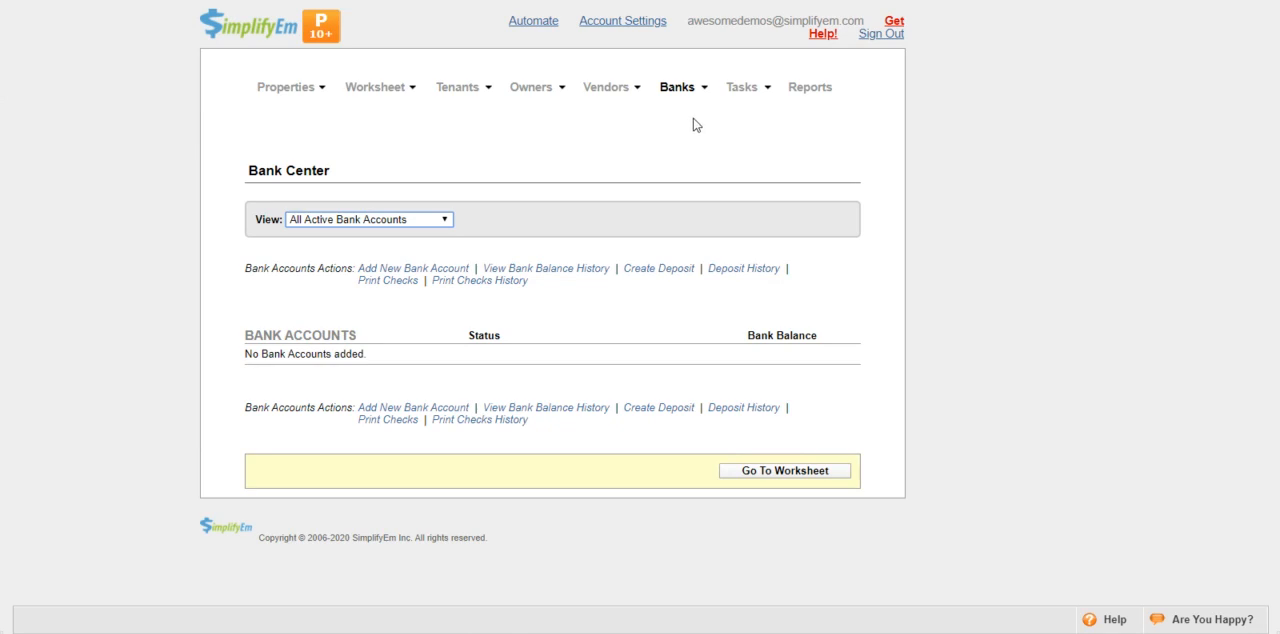
From the Banking menu, return to Bank Center and start adding a new bank account
{"action": "left_click", "coordinate": [680, 88]}
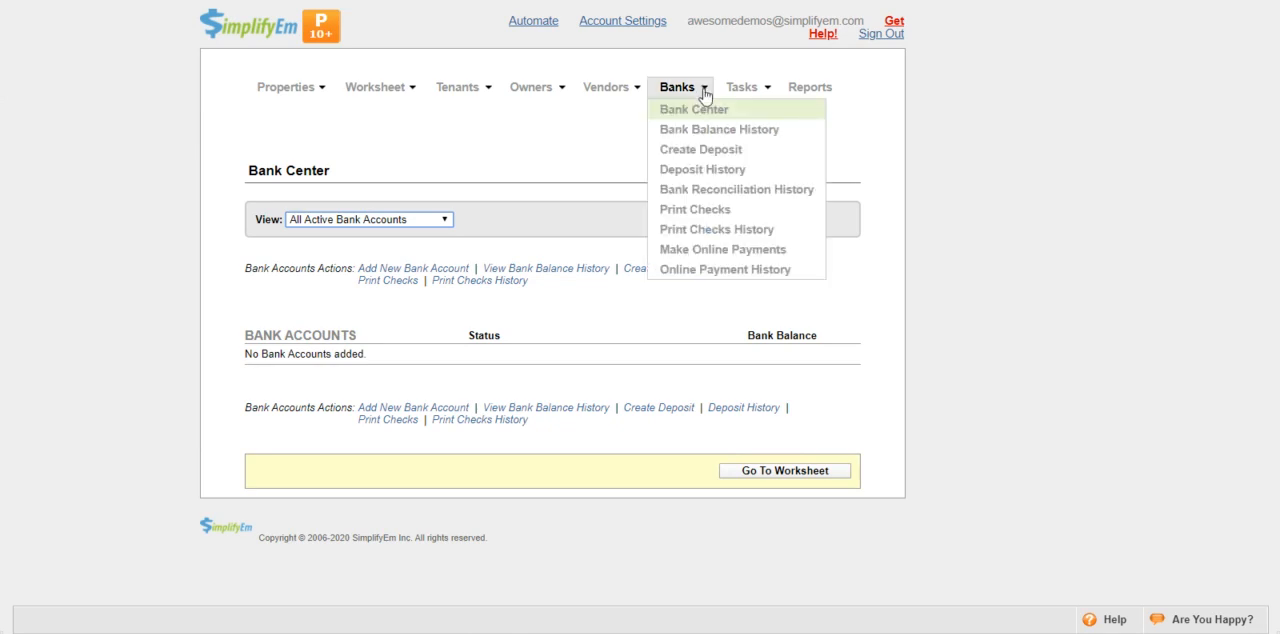
{"action": "left_click", "coordinate": [548, 162]}
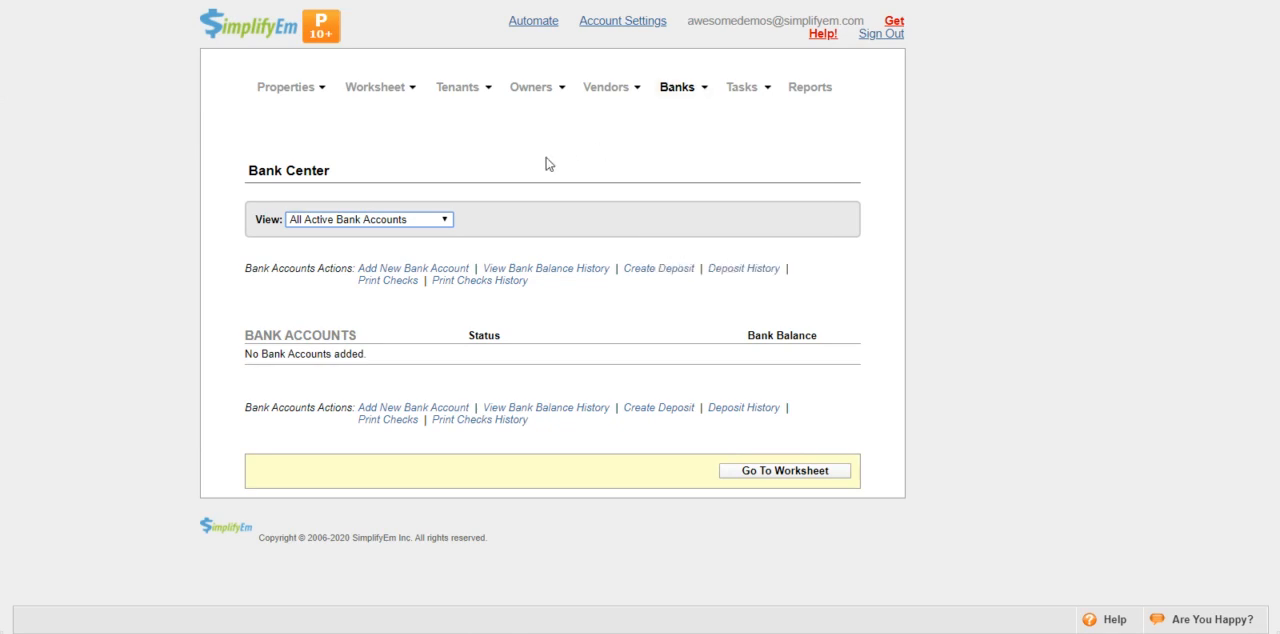
{"action": "mouse_move", "coordinate": [504, 210]}
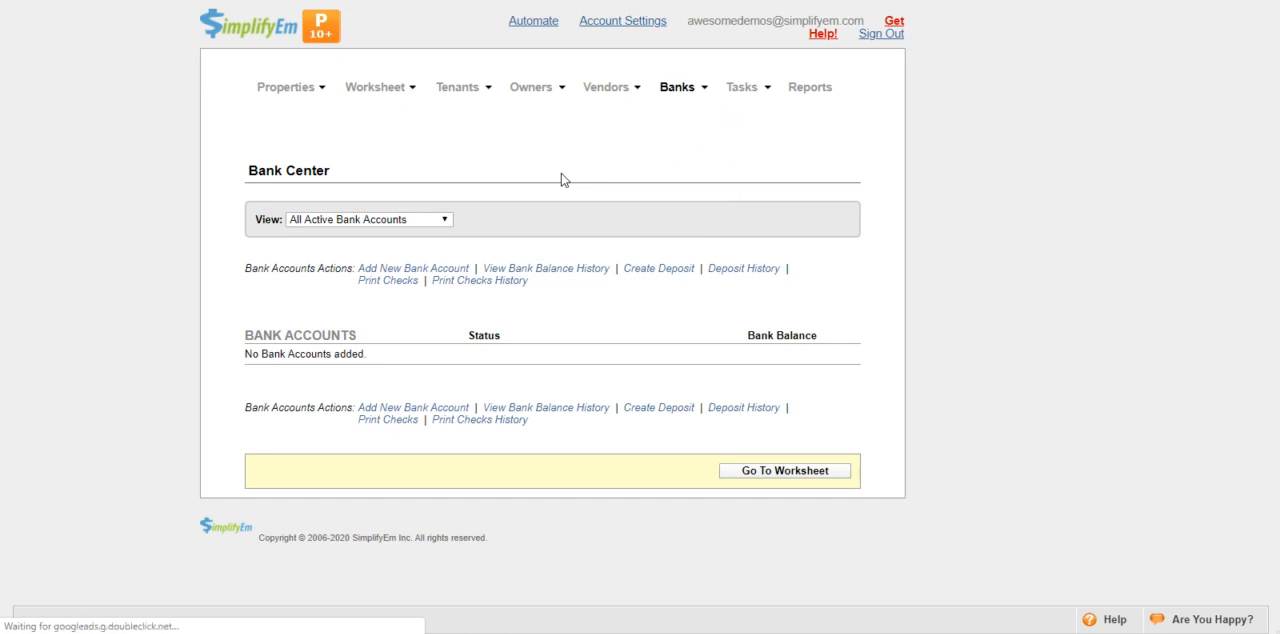
{"action": "left_click", "coordinate": [412, 268]}
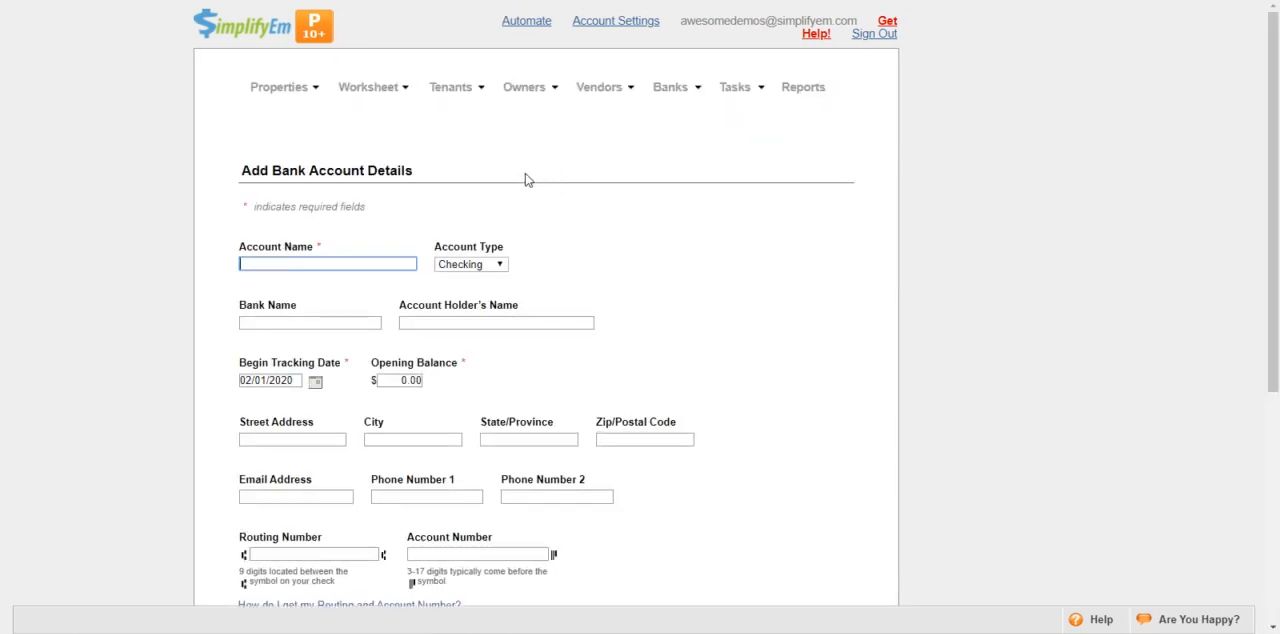
{"action": "mouse_move", "coordinate": [286, 250]}
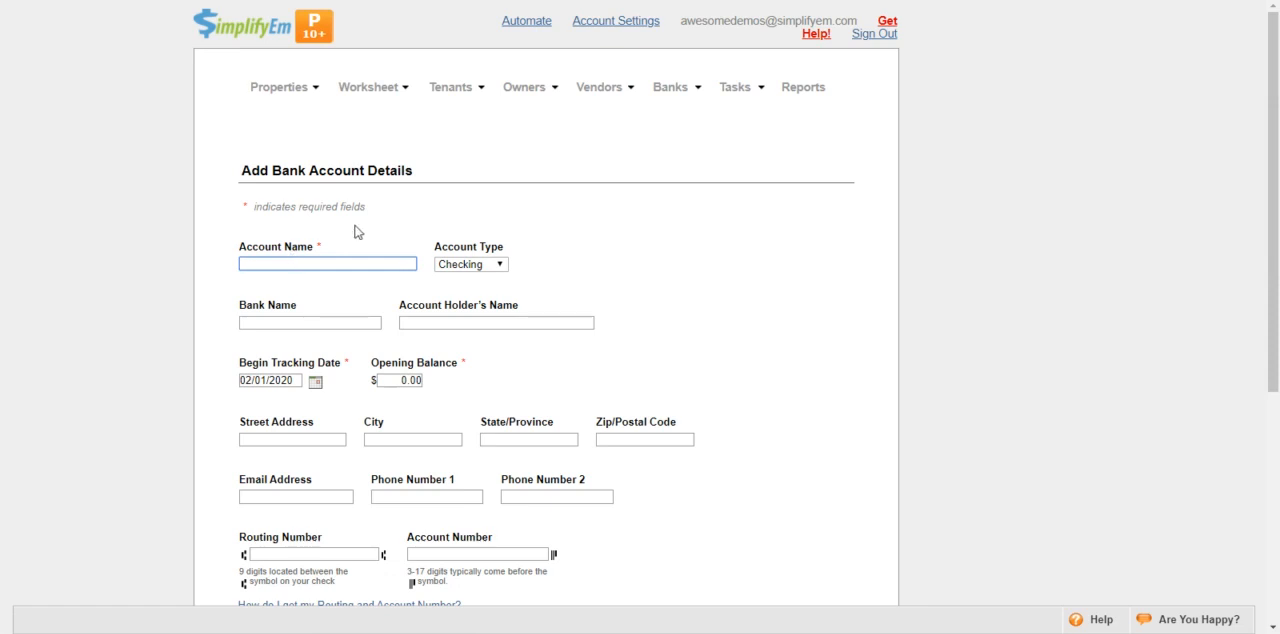
Name the account Operating Account, Checking type, at Bank of America held by PM Company
{"action": "type", "text": "Operating Account"}
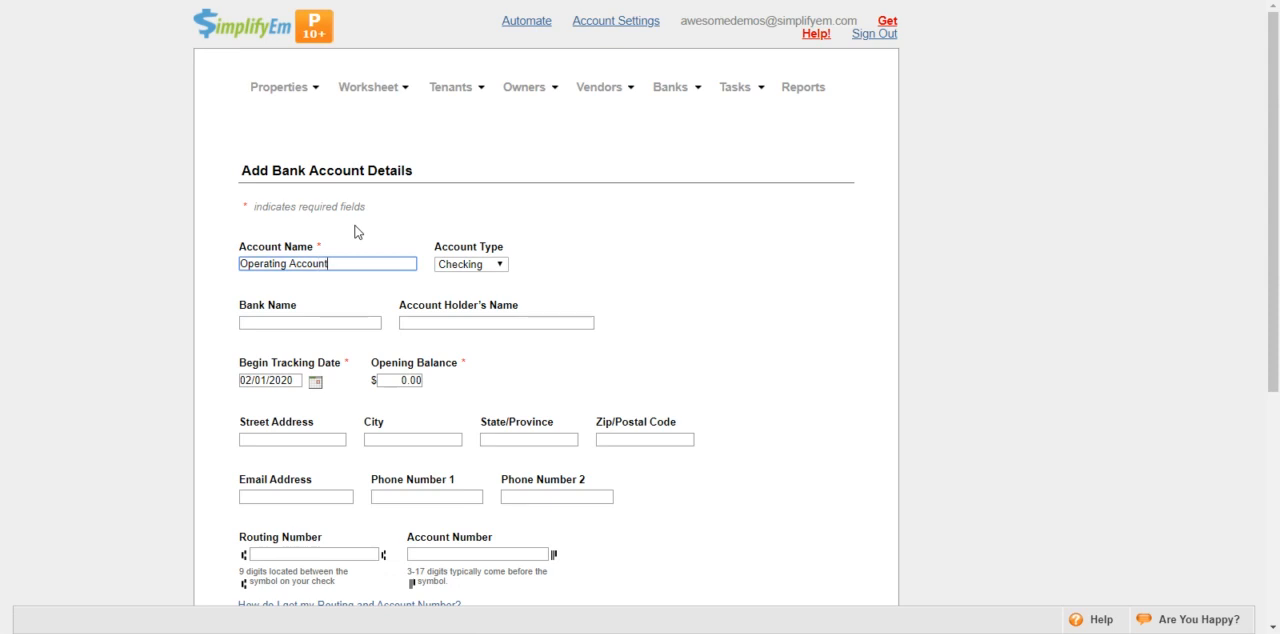
{"action": "mouse_move", "coordinate": [524, 268]}
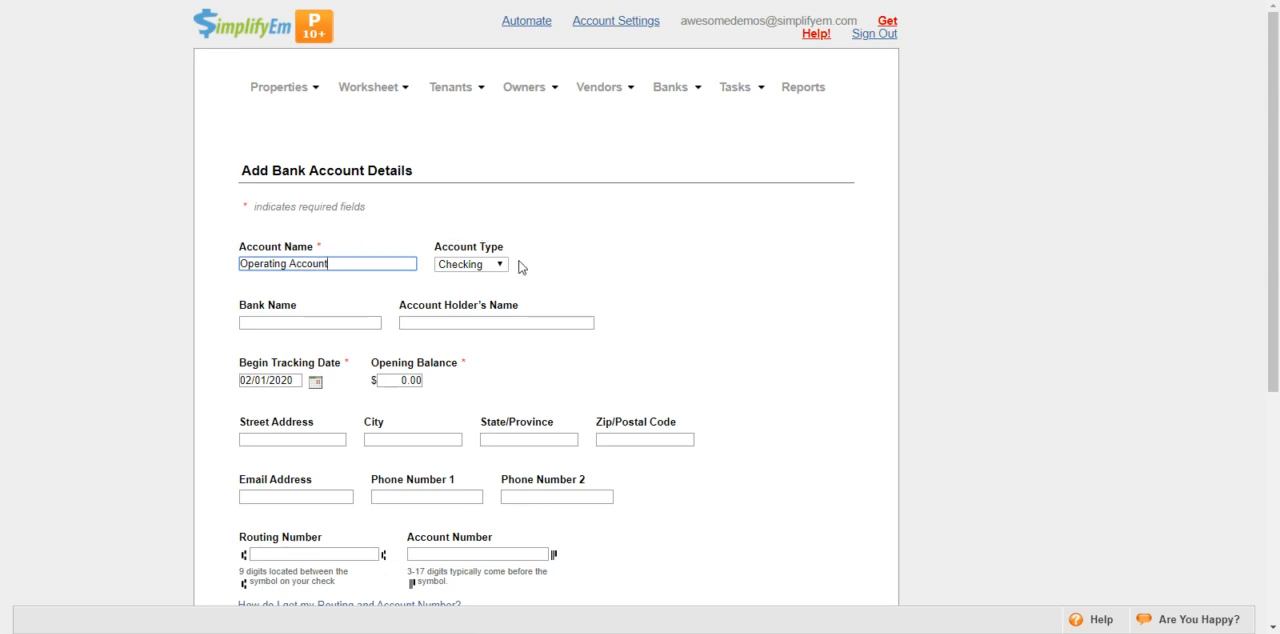
{"action": "left_click", "coordinate": [470, 264]}
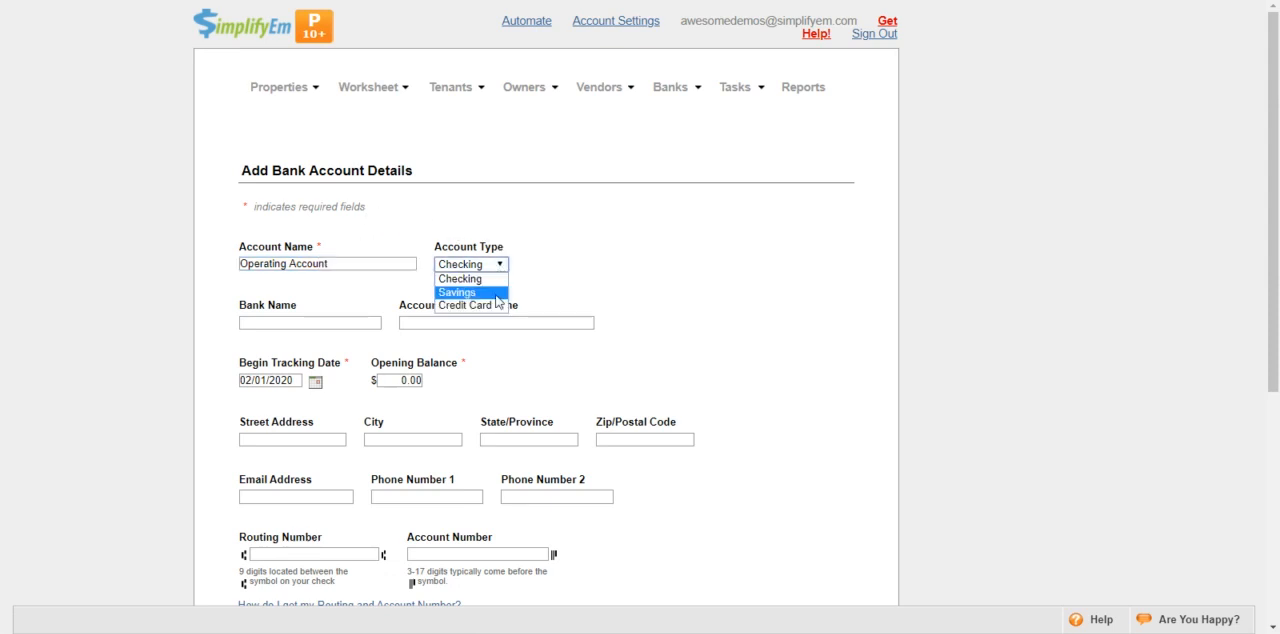
{"action": "mouse_move", "coordinate": [480, 284]}
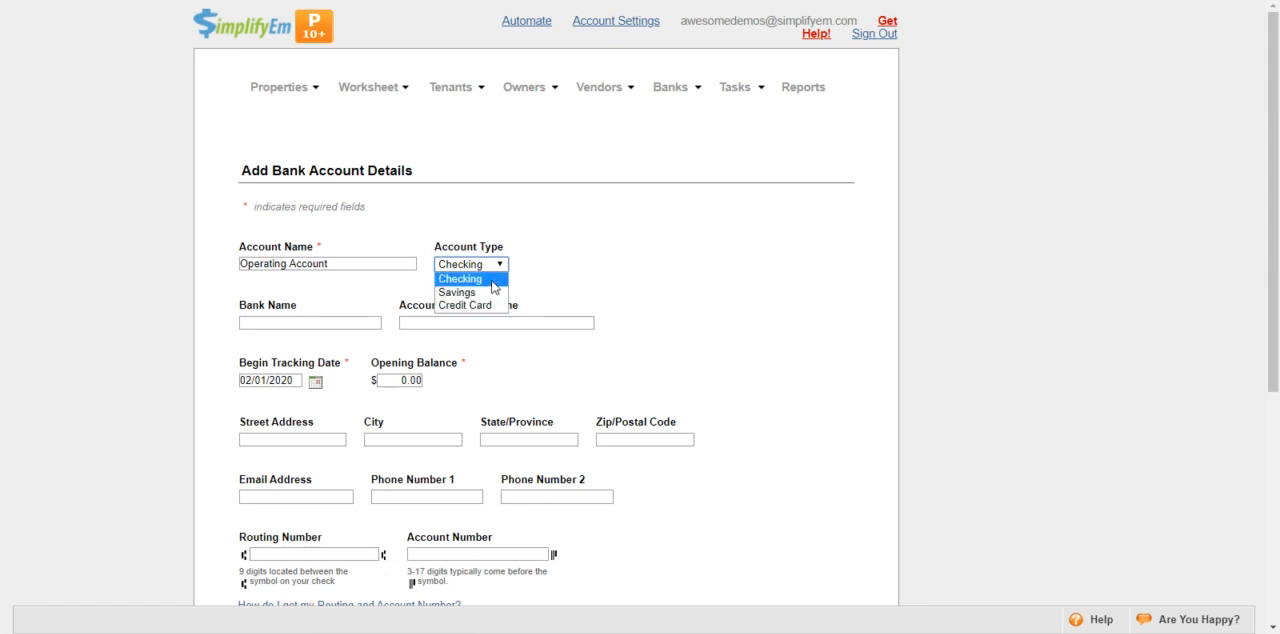
{"action": "left_click", "coordinate": [460, 280]}
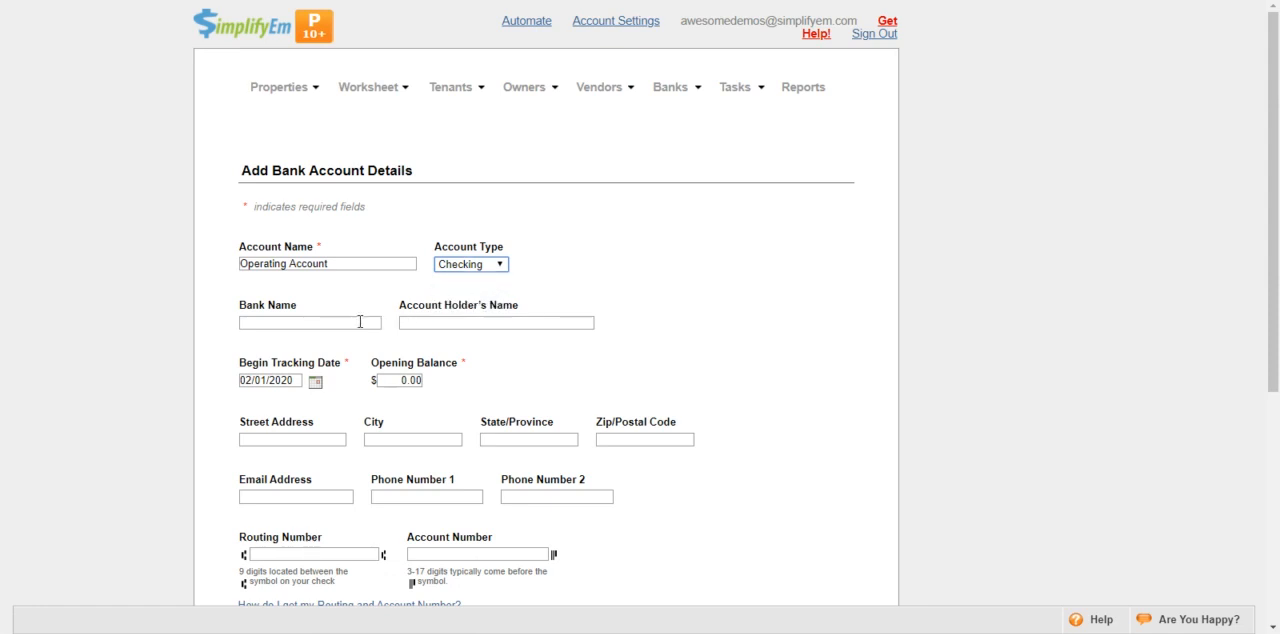
{"action": "type", "text": "B"}
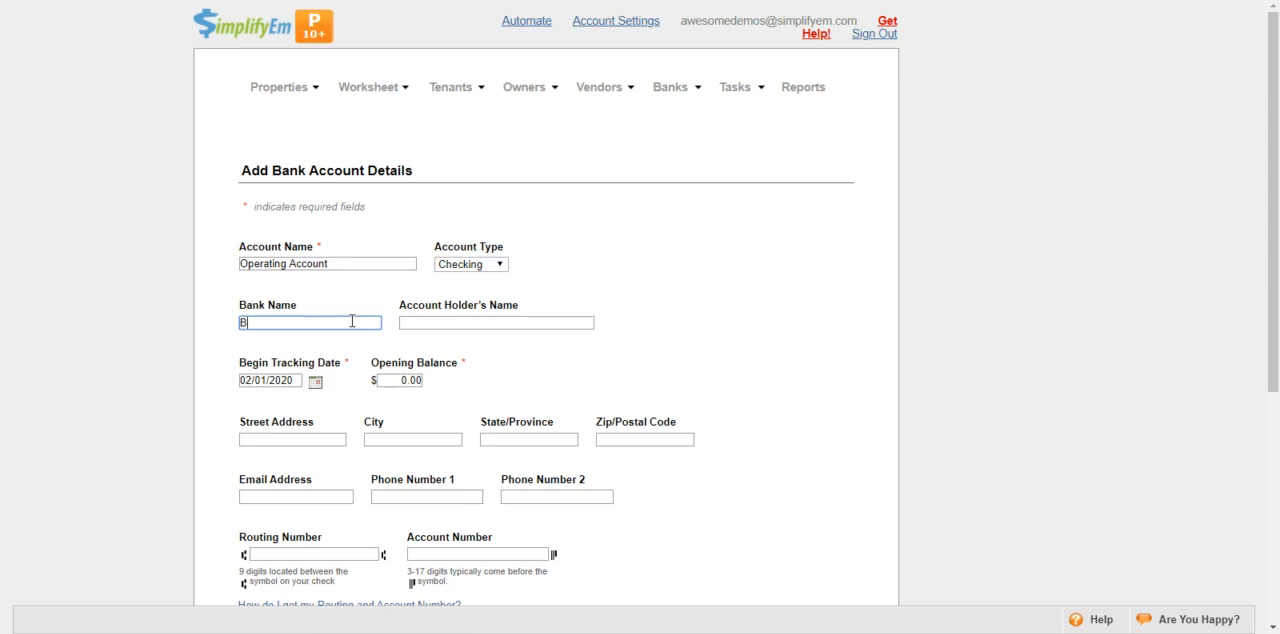
{"action": "type", "text": "ank of America"}
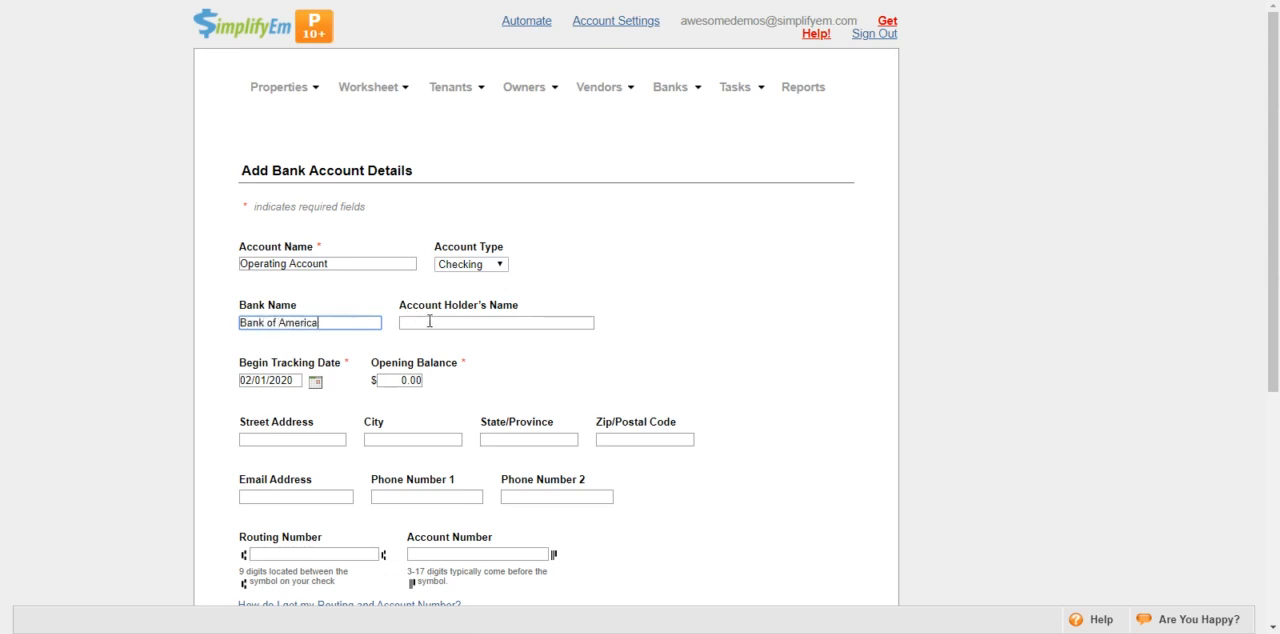
{"action": "type", "text": "PM"}
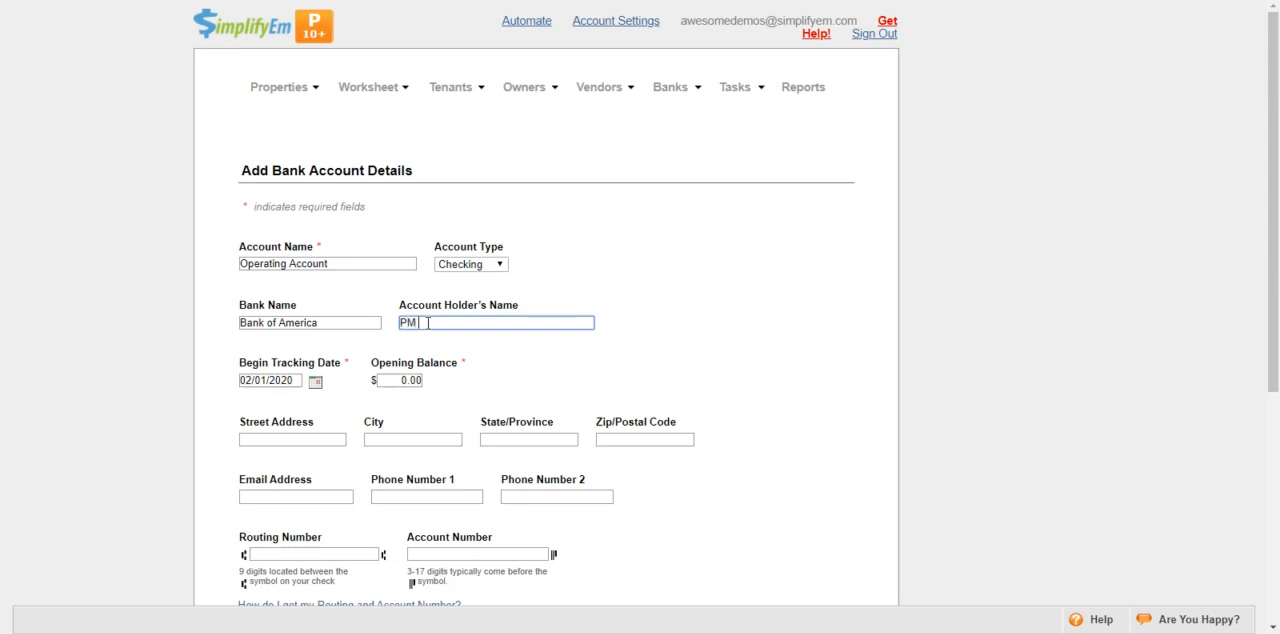
{"action": "type", "text": "Company"}
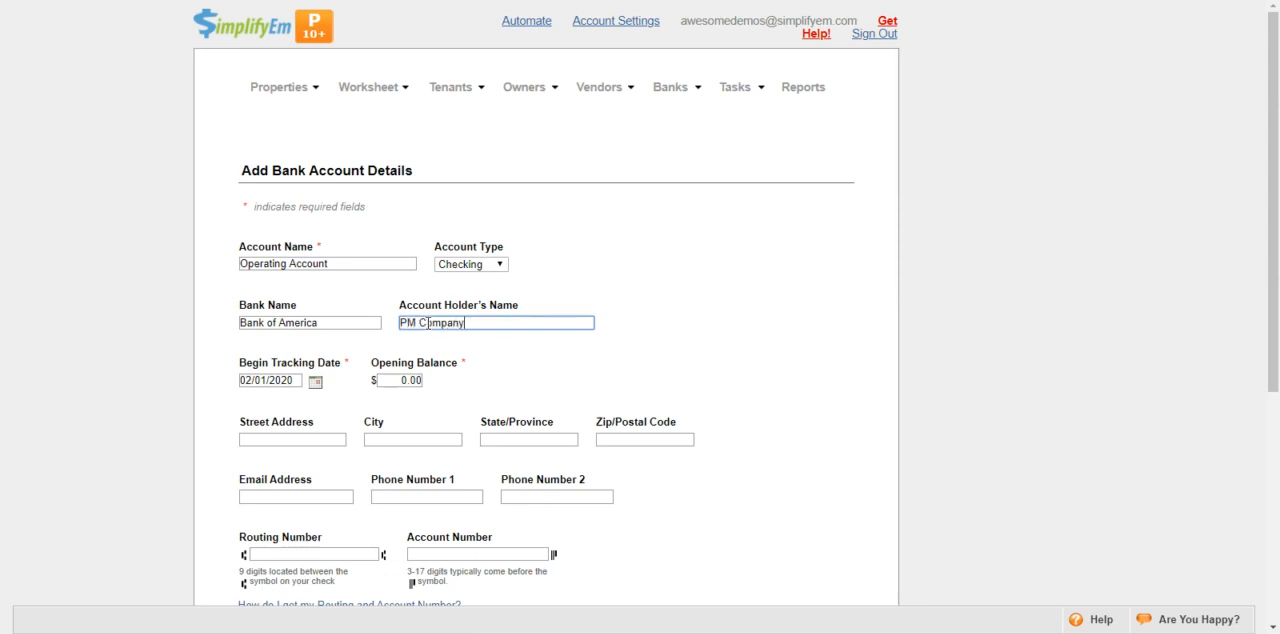
Replace the opening balance with 100.00
{"action": "scroll", "scroll_direction": "down", "scroll_amount": 3}
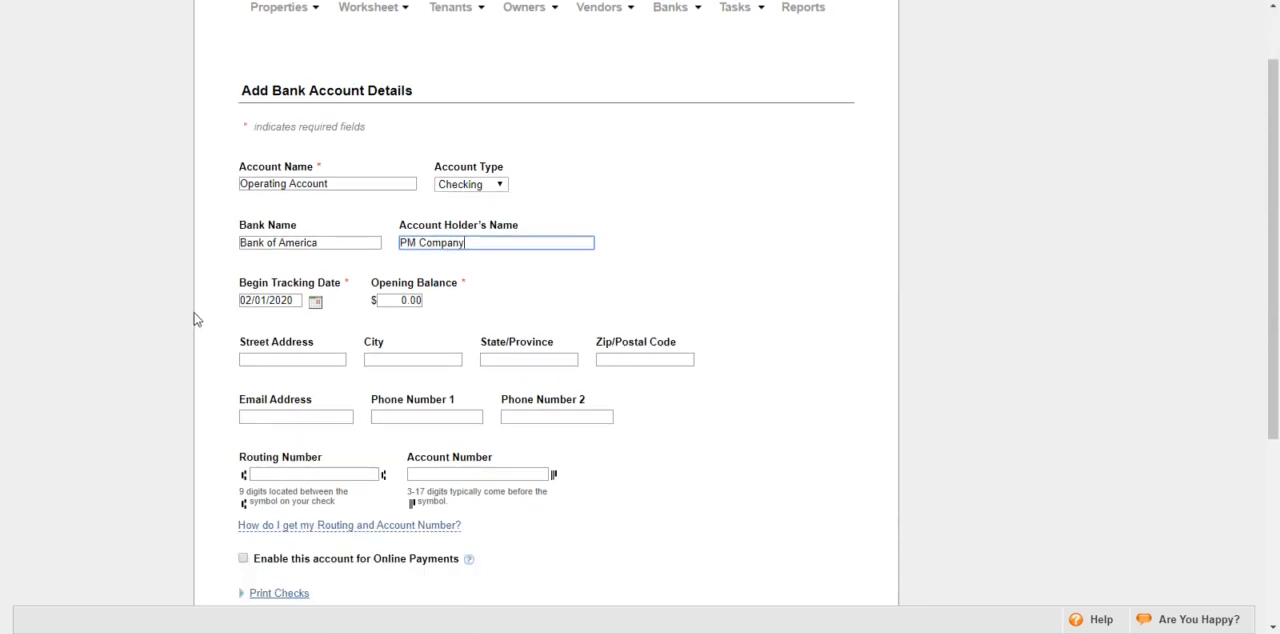
{"action": "mouse_move", "coordinate": [258, 300]}
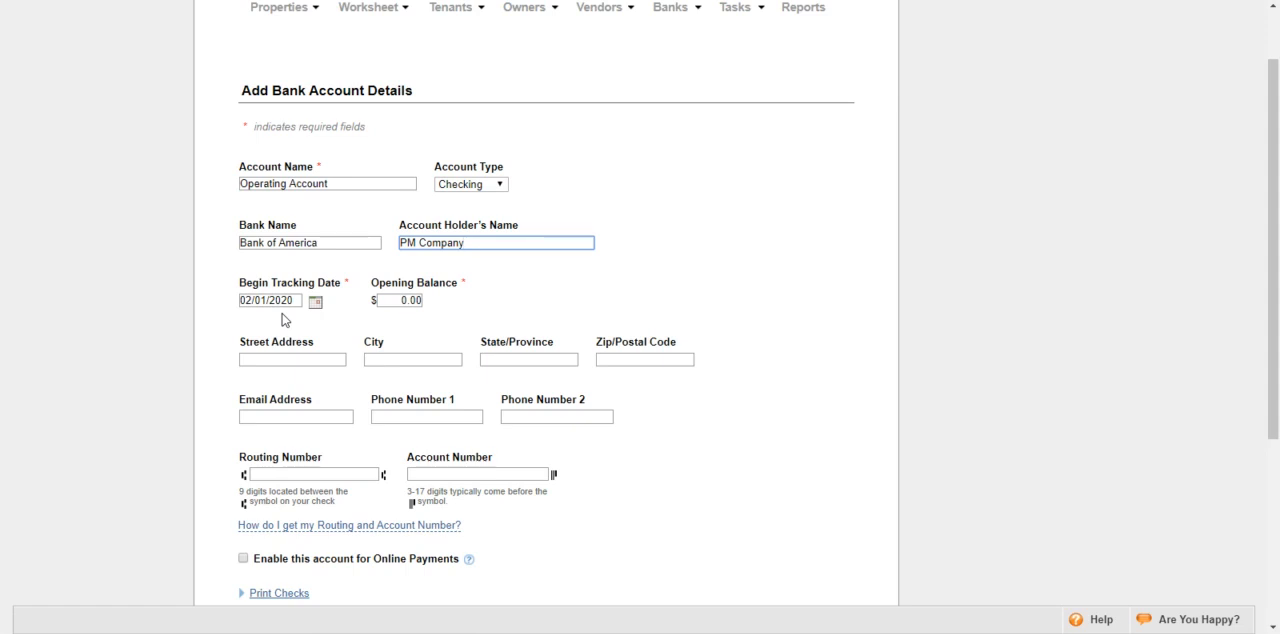
{"action": "mouse_move", "coordinate": [362, 322]}
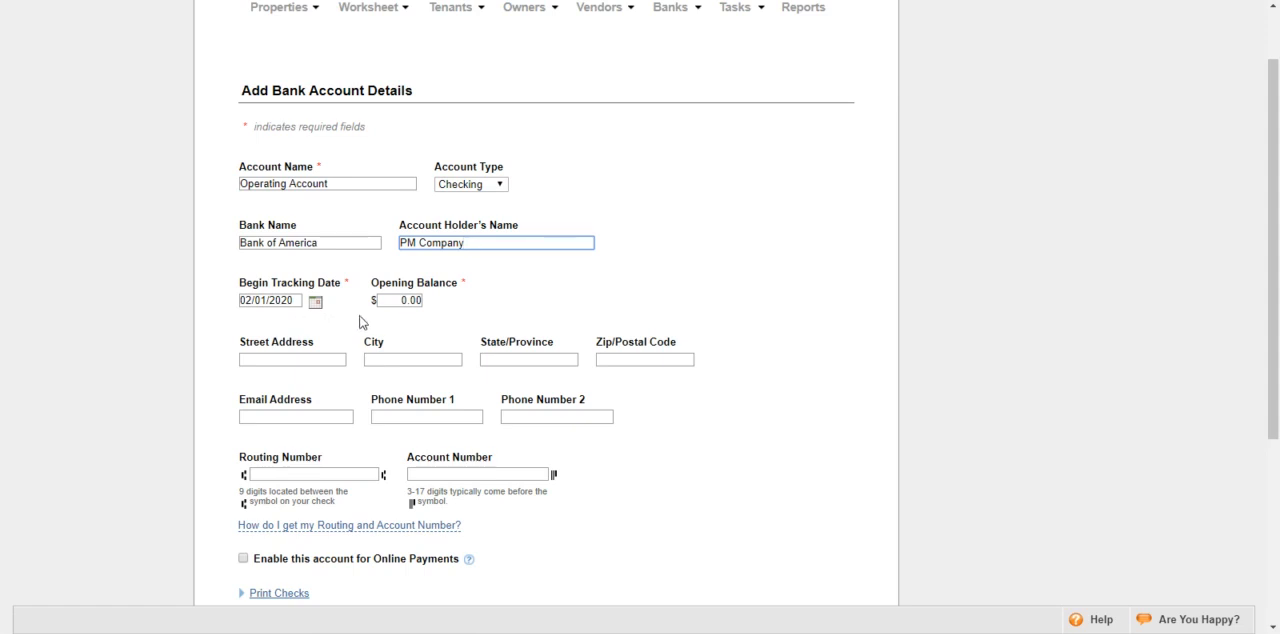
{"action": "left_click", "coordinate": [408, 300]}
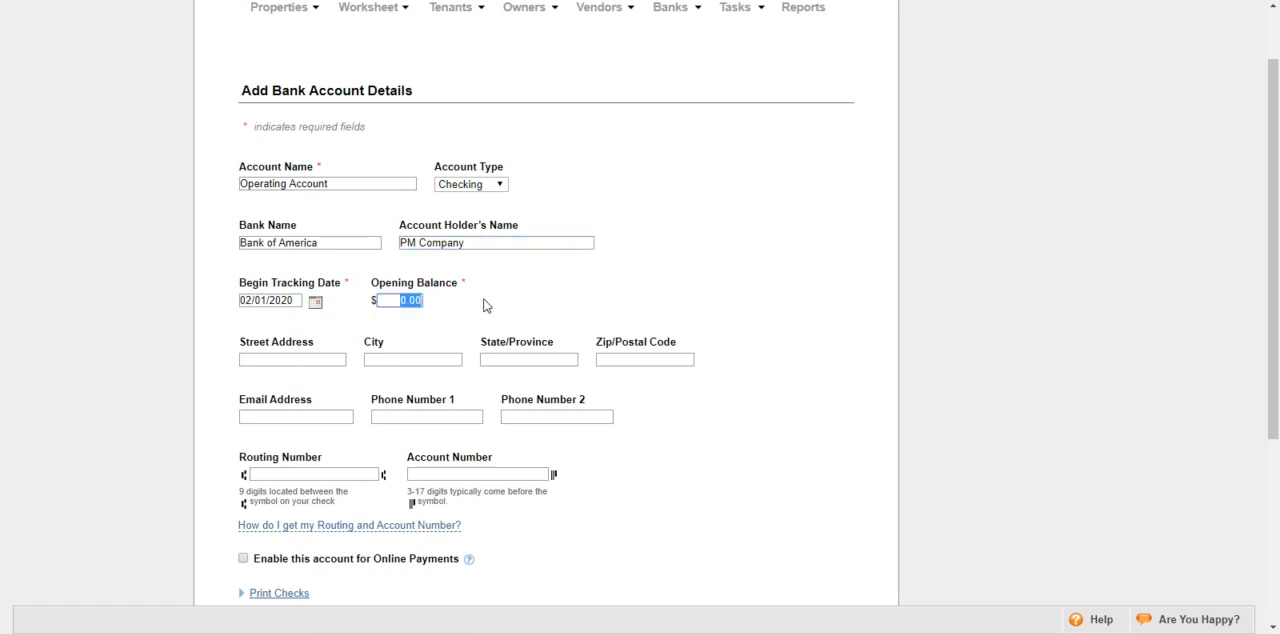
{"action": "type", "text": "100"}
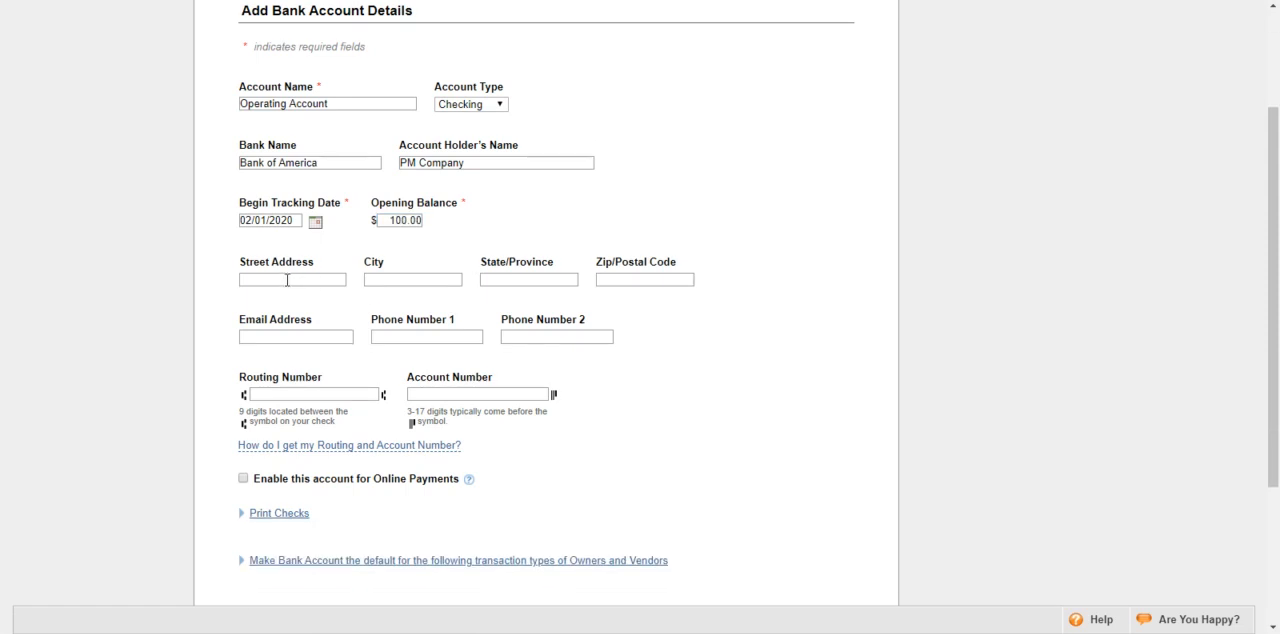
Enter 789 Main St as the account's street address
{"action": "left_click", "coordinate": [292, 280]}
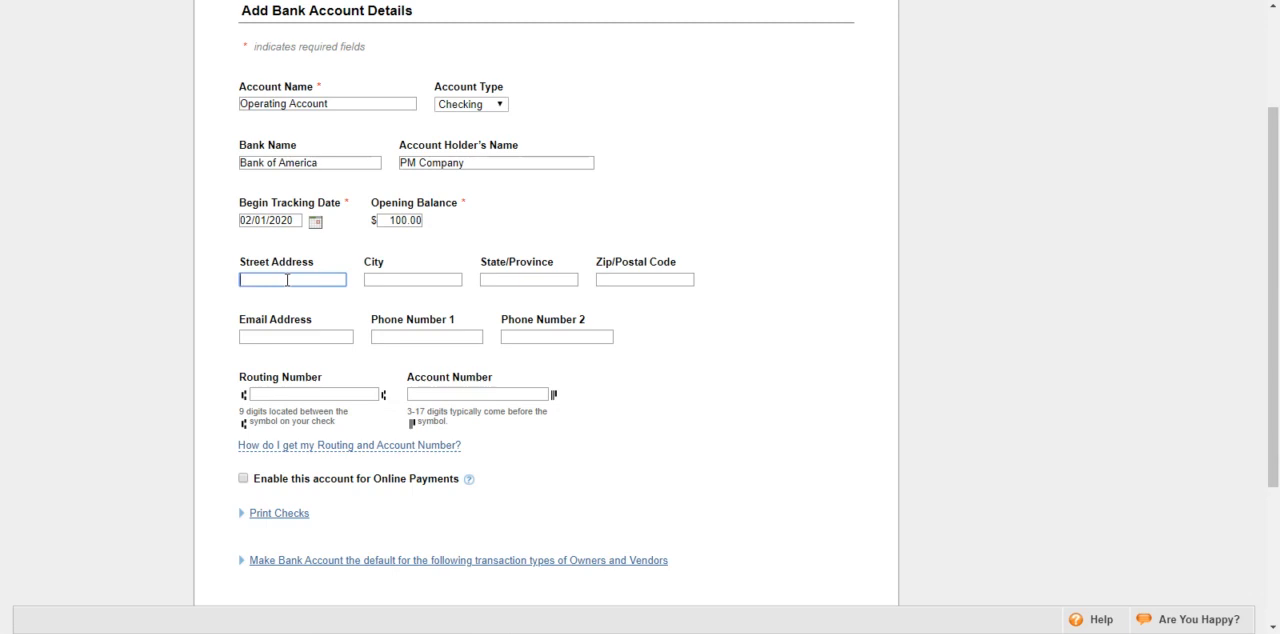
{"action": "type", "text": "789 Main St"}
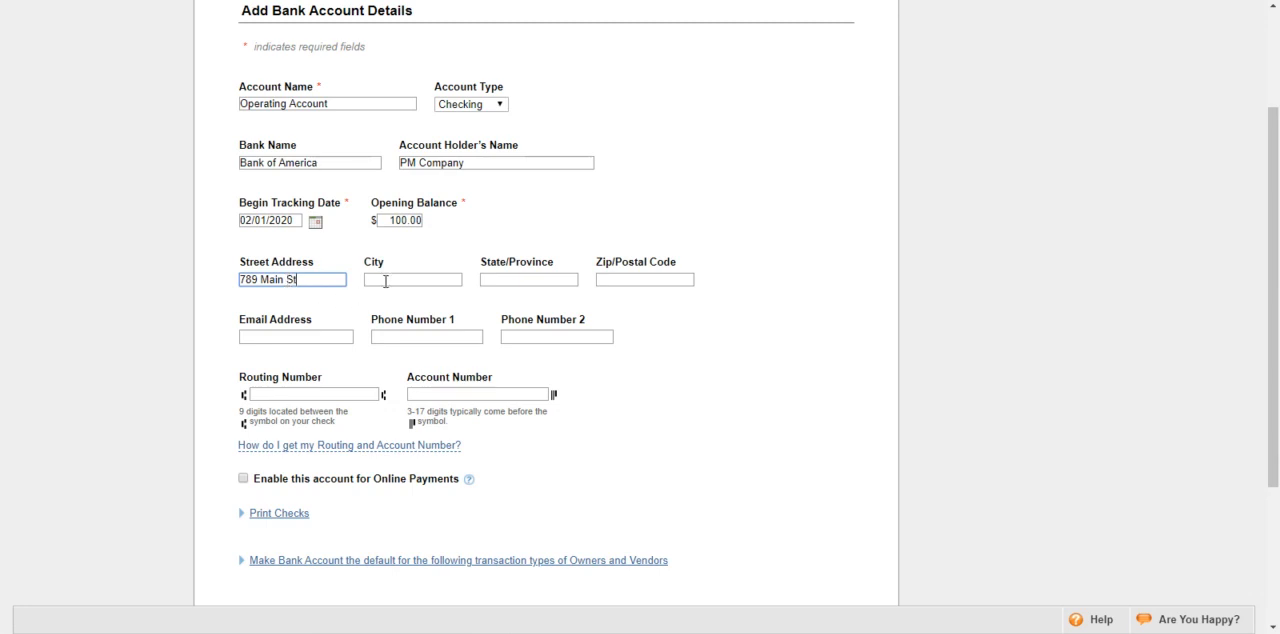
{"action": "left_click", "coordinate": [528, 280]}
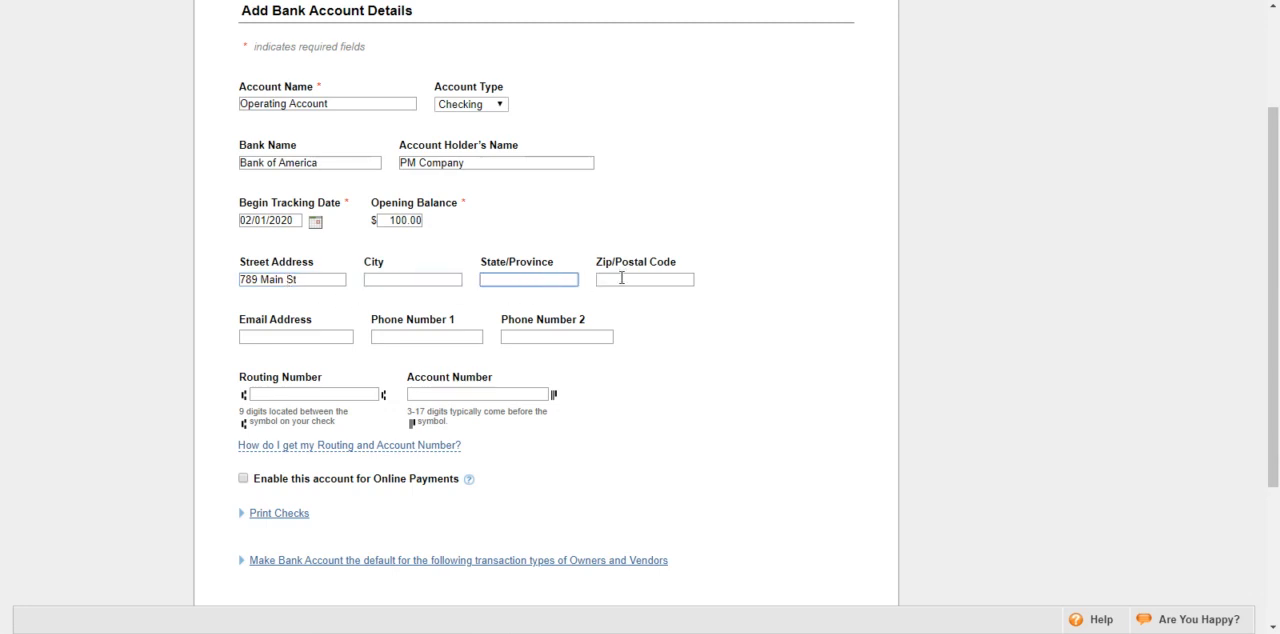
Fill in the account's email and phone contact details
{"action": "scroll", "scroll_direction": "down", "scroll_amount": 3}
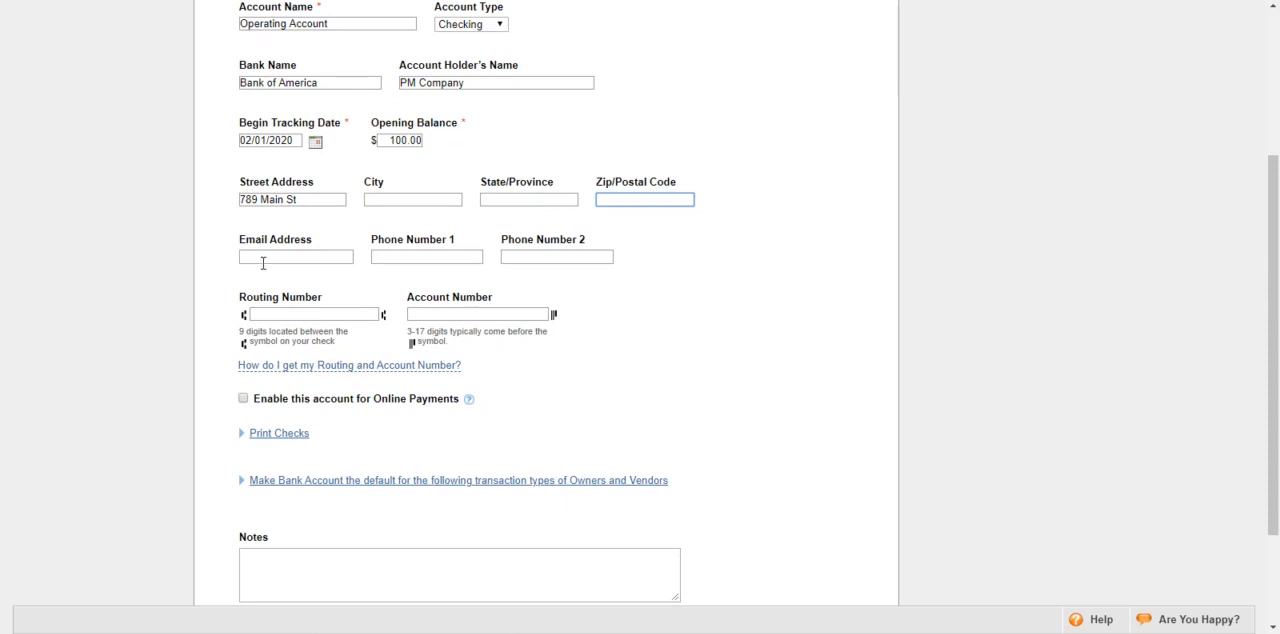
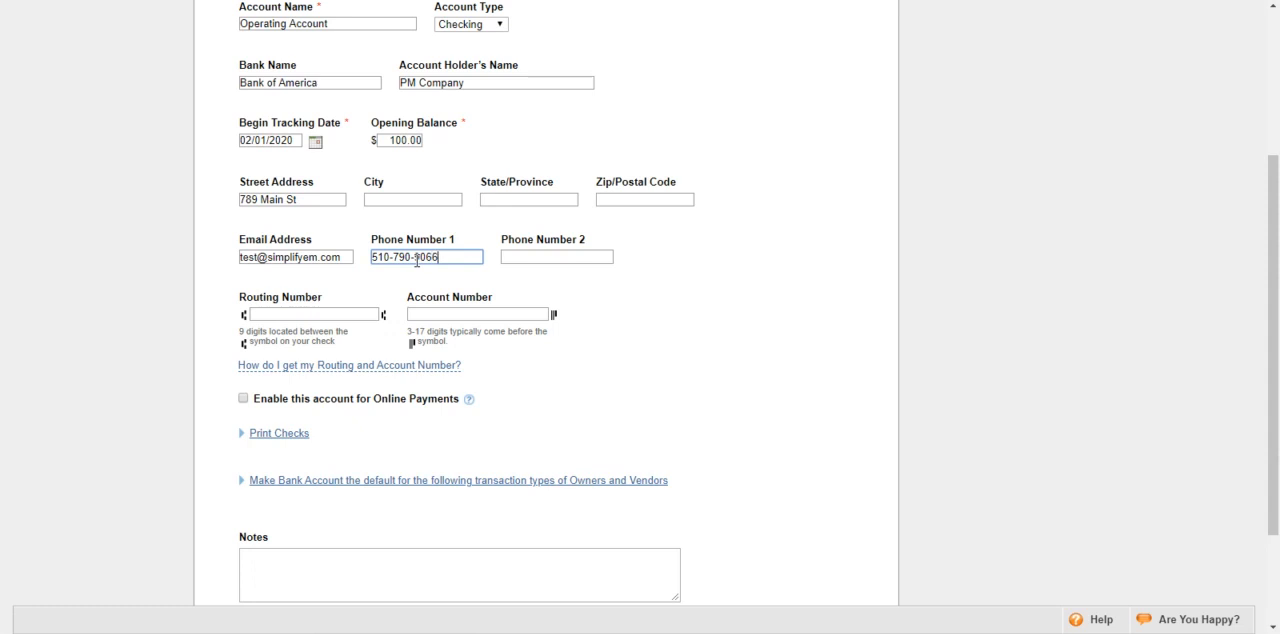
{"action": "scroll", "scroll_direction": "down", "scroll_amount": 3}
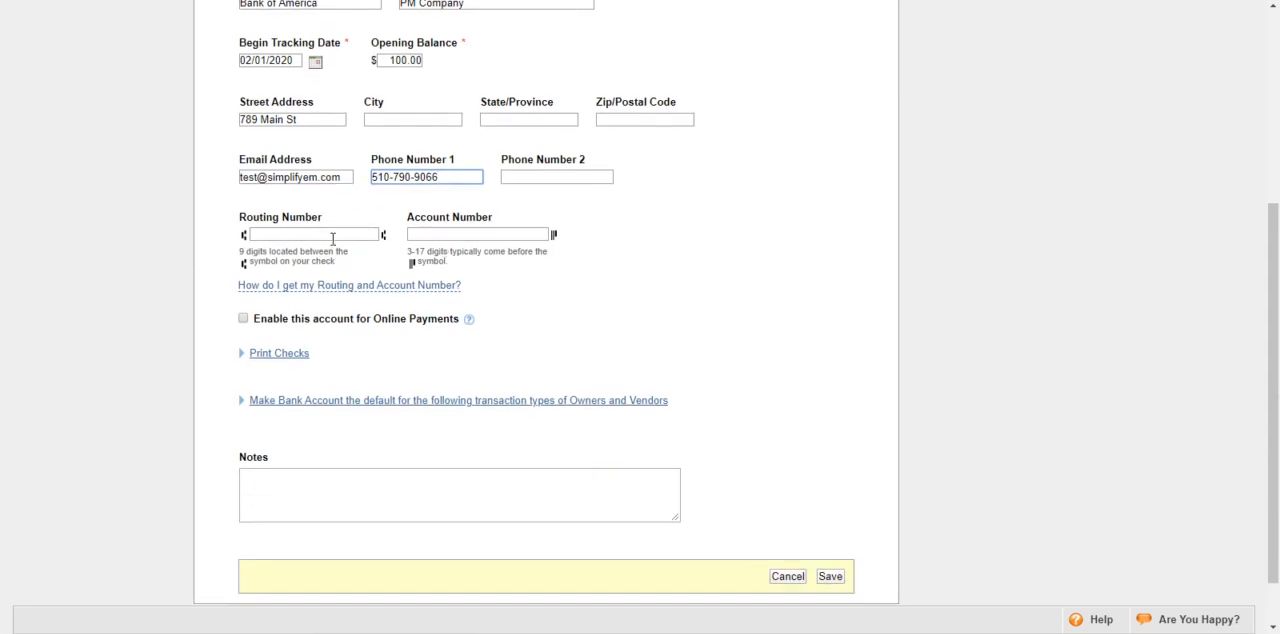
{"action": "type", "text": "000111155"}
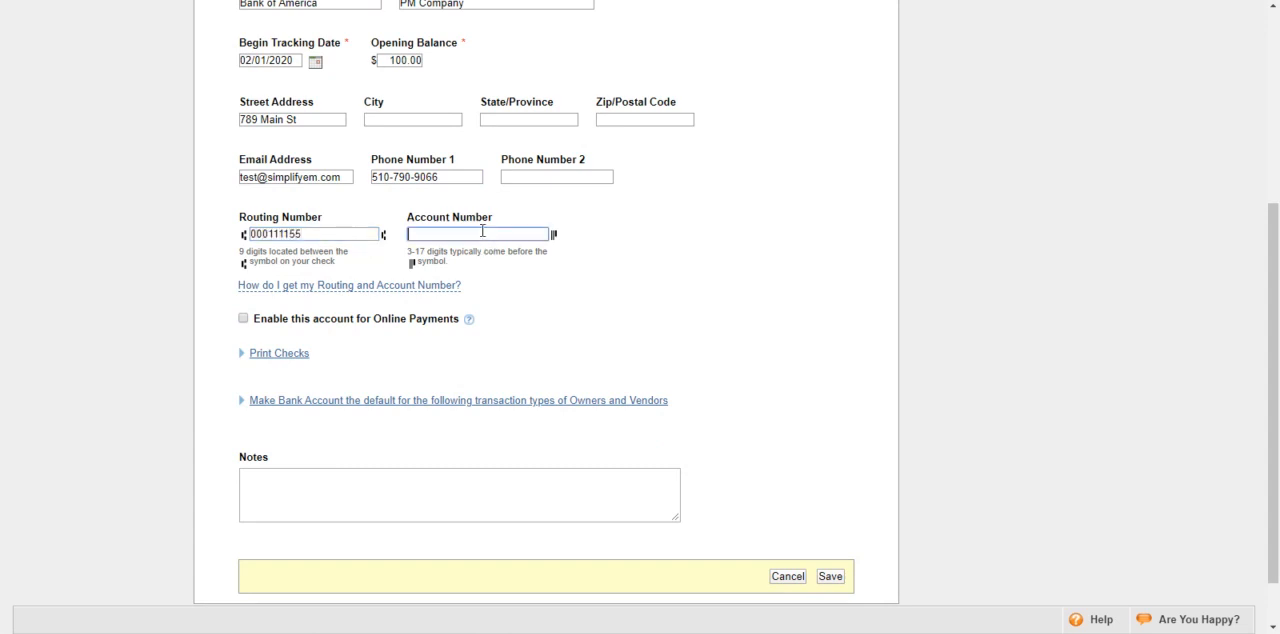
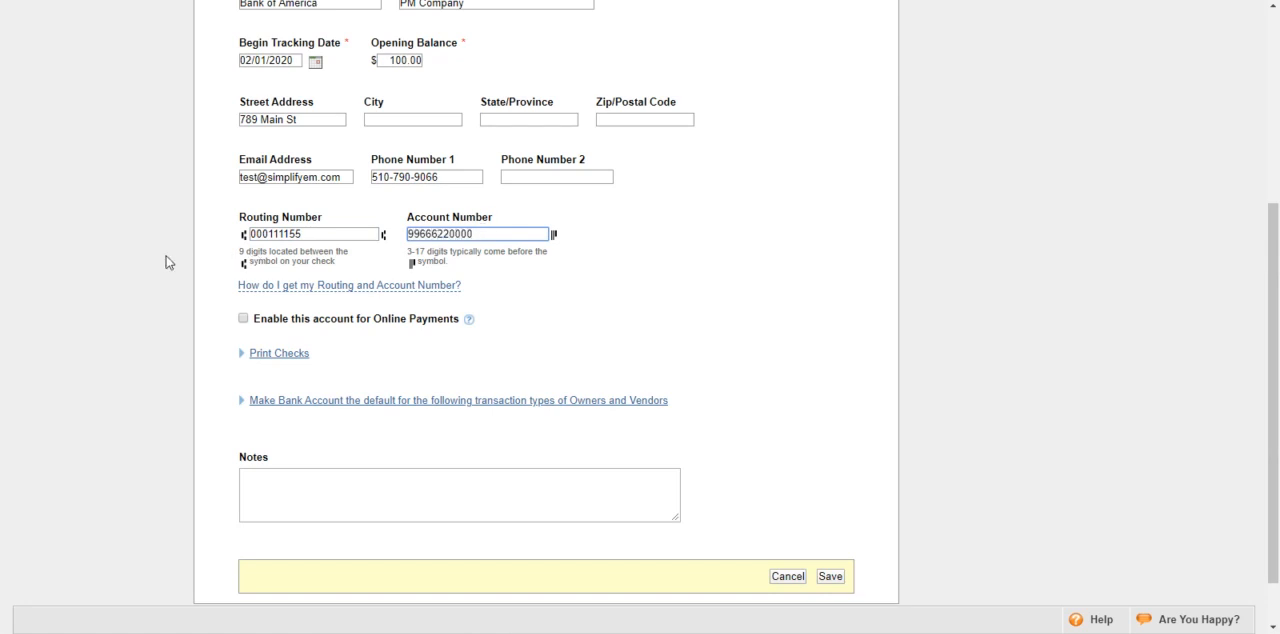
{"action": "scroll", "scroll_direction": "down", "scroll_amount": 3}
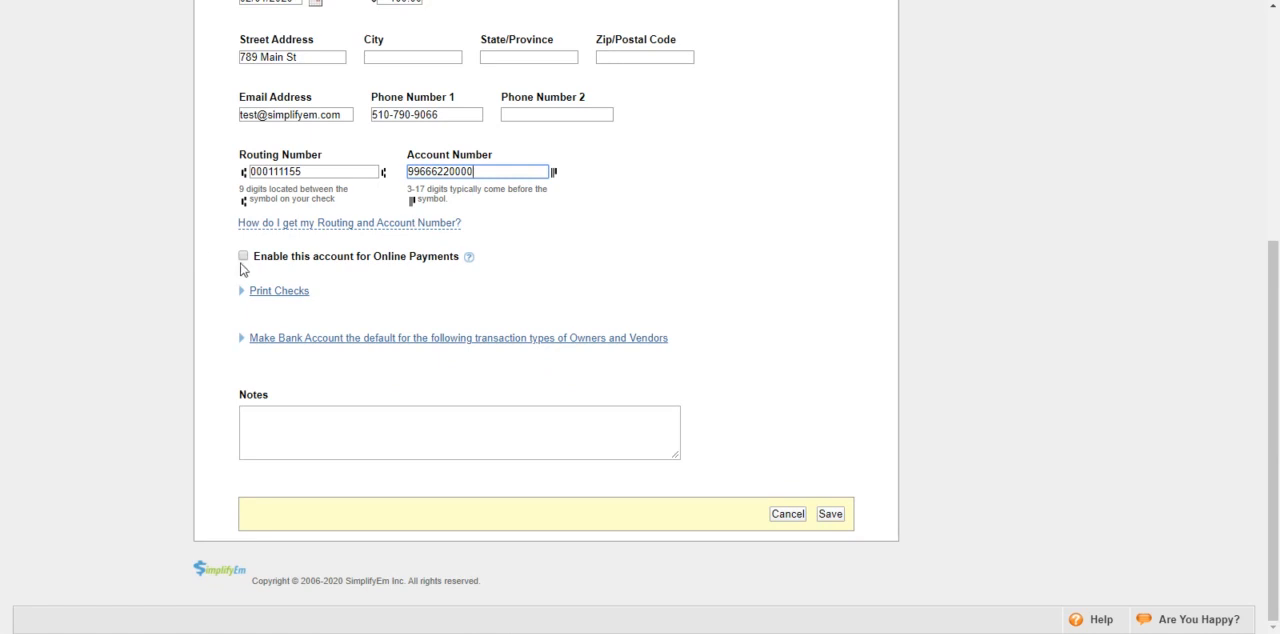
{"action": "mouse_move", "coordinate": [284, 272]}
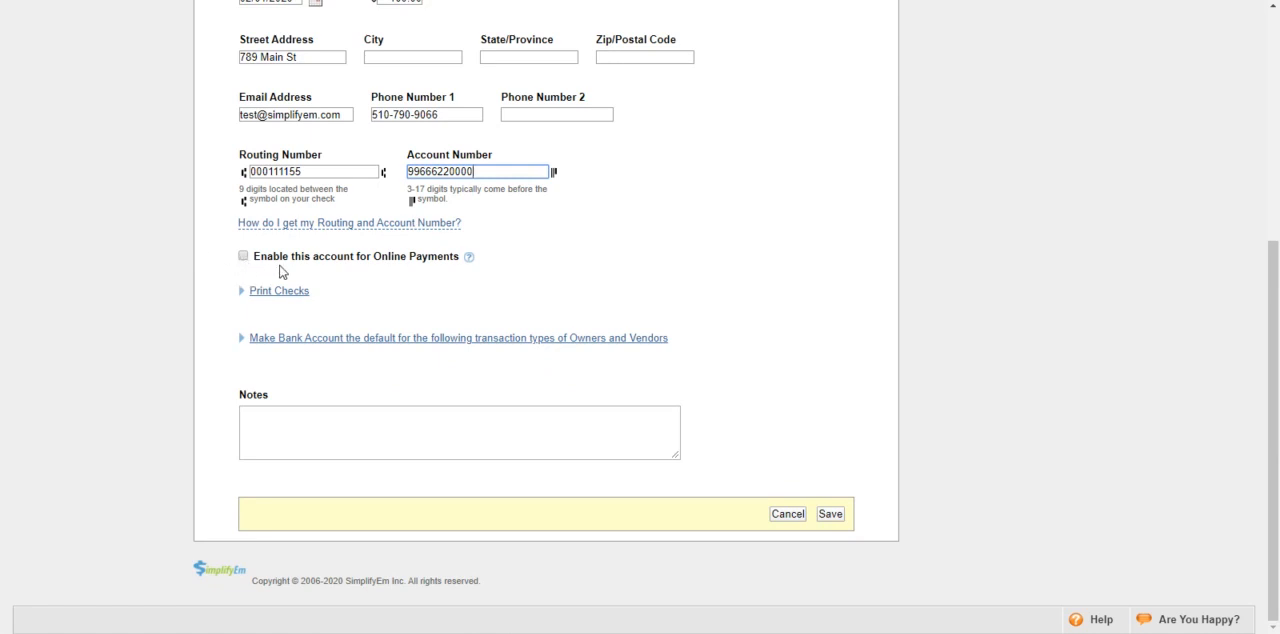
{"action": "mouse_move", "coordinate": [410, 272]}
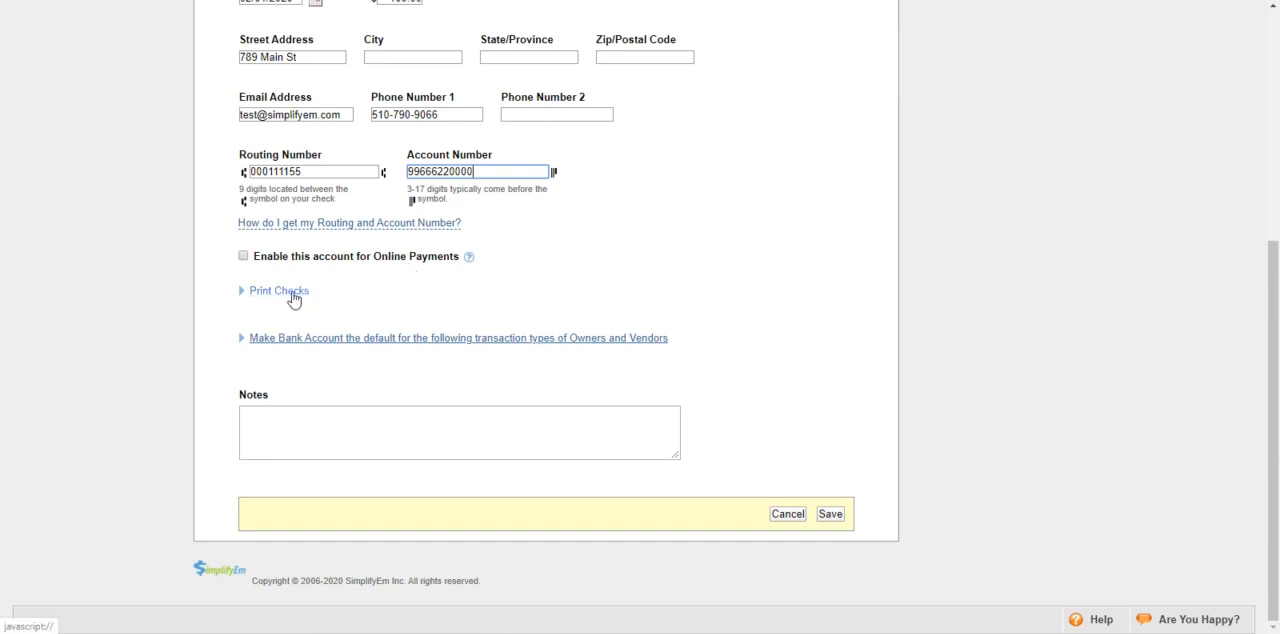
Expand check printing and keep 3 checks per page in Courier font
{"action": "left_click", "coordinate": [280, 290]}
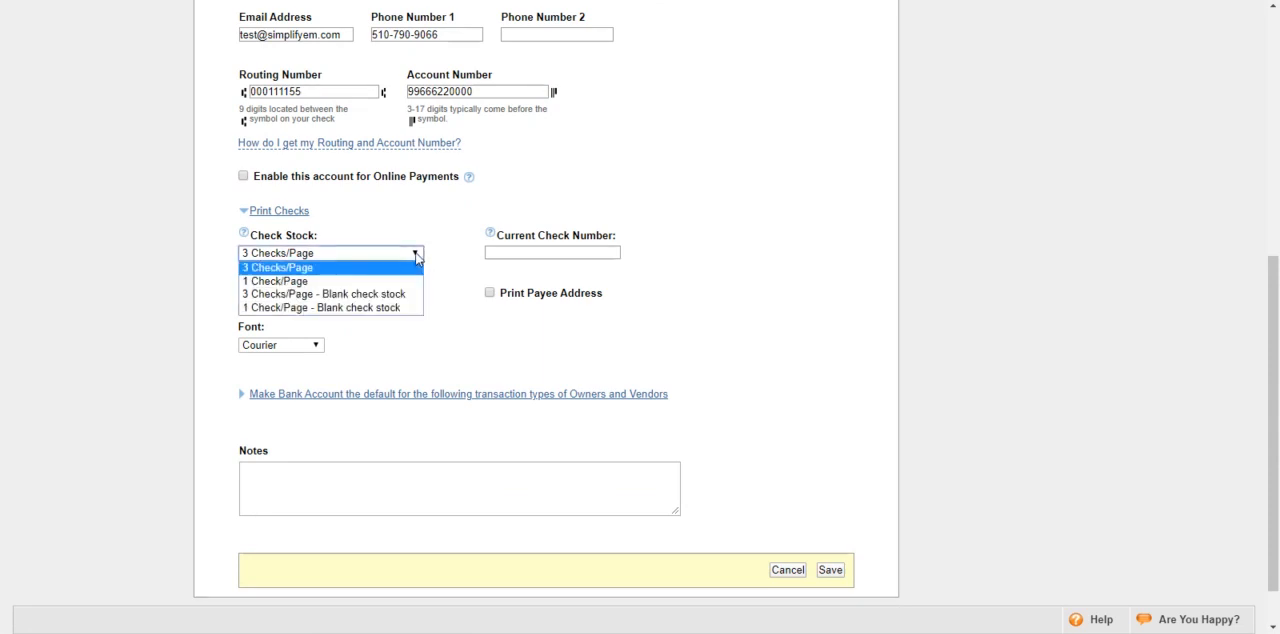
{"action": "mouse_move", "coordinate": [300, 280]}
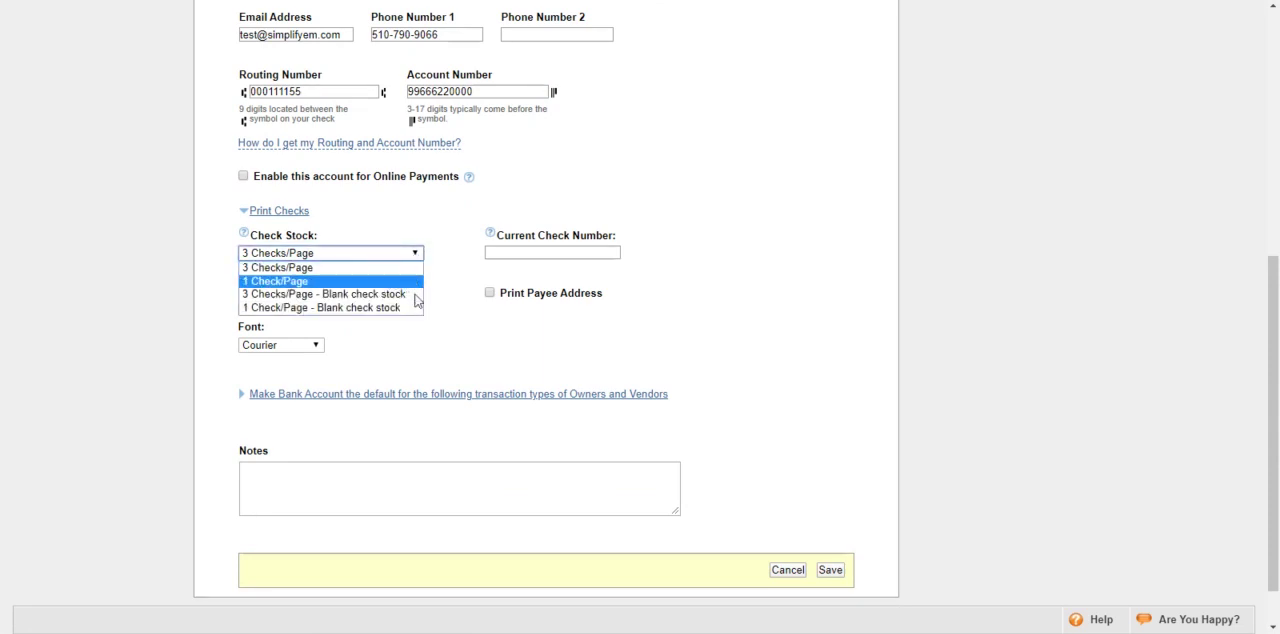
{"action": "left_click", "coordinate": [290, 268]}
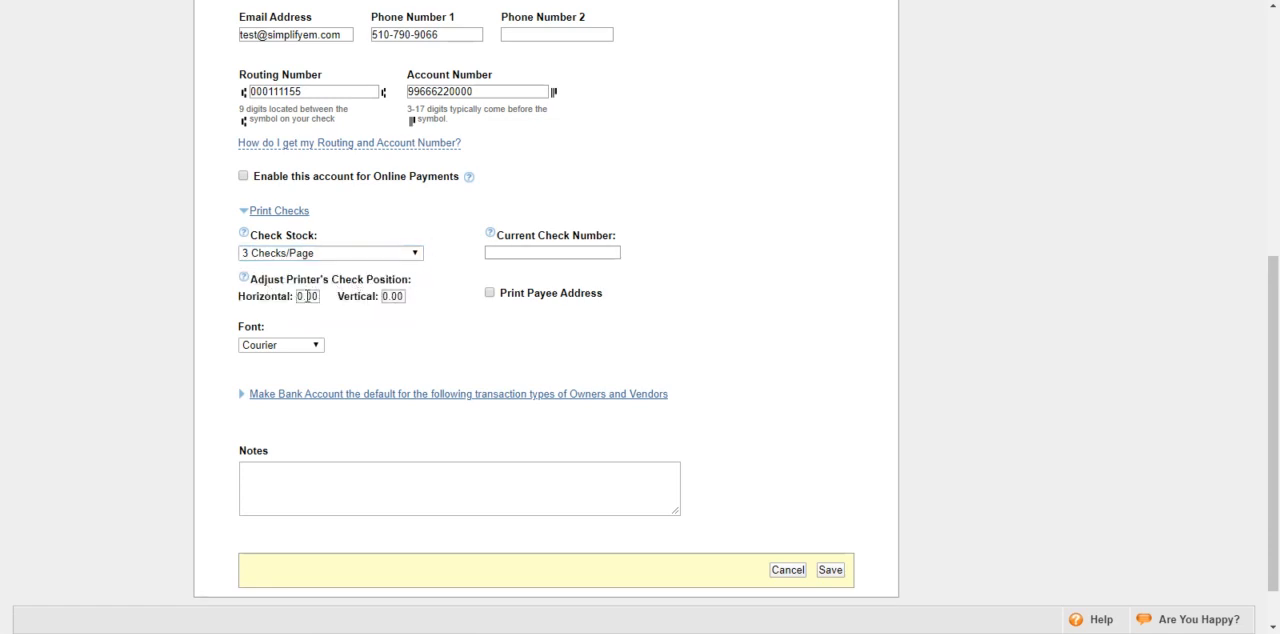
{"action": "left_click", "coordinate": [280, 344]}
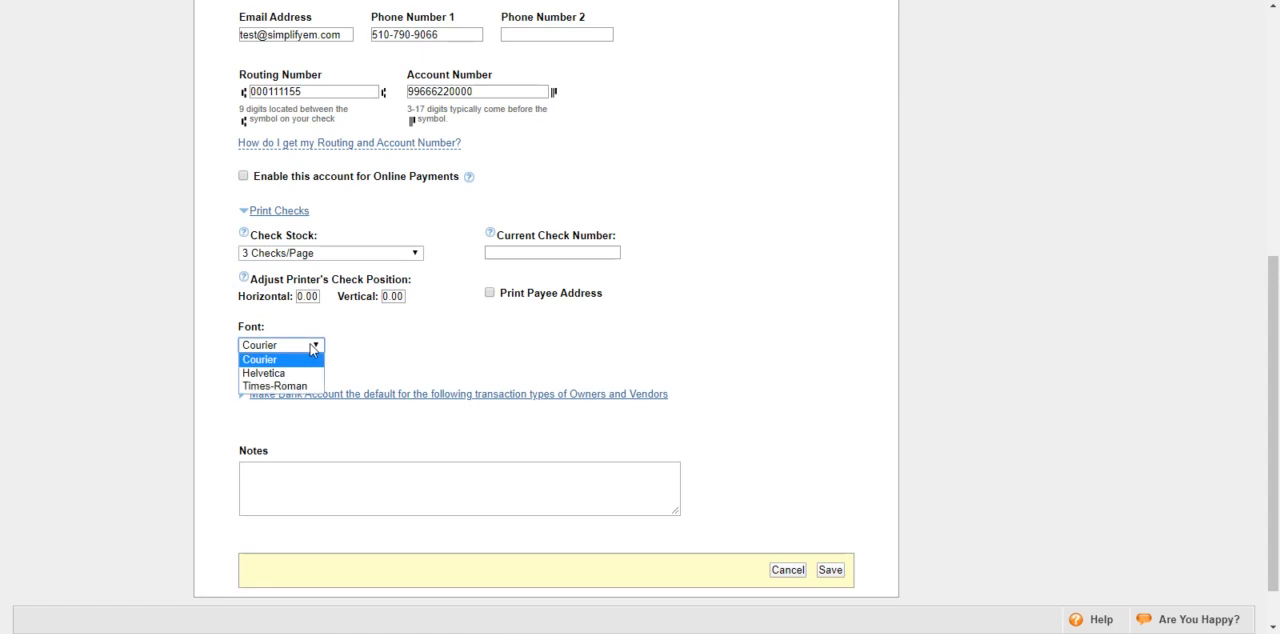
{"action": "mouse_move", "coordinate": [370, 344]}
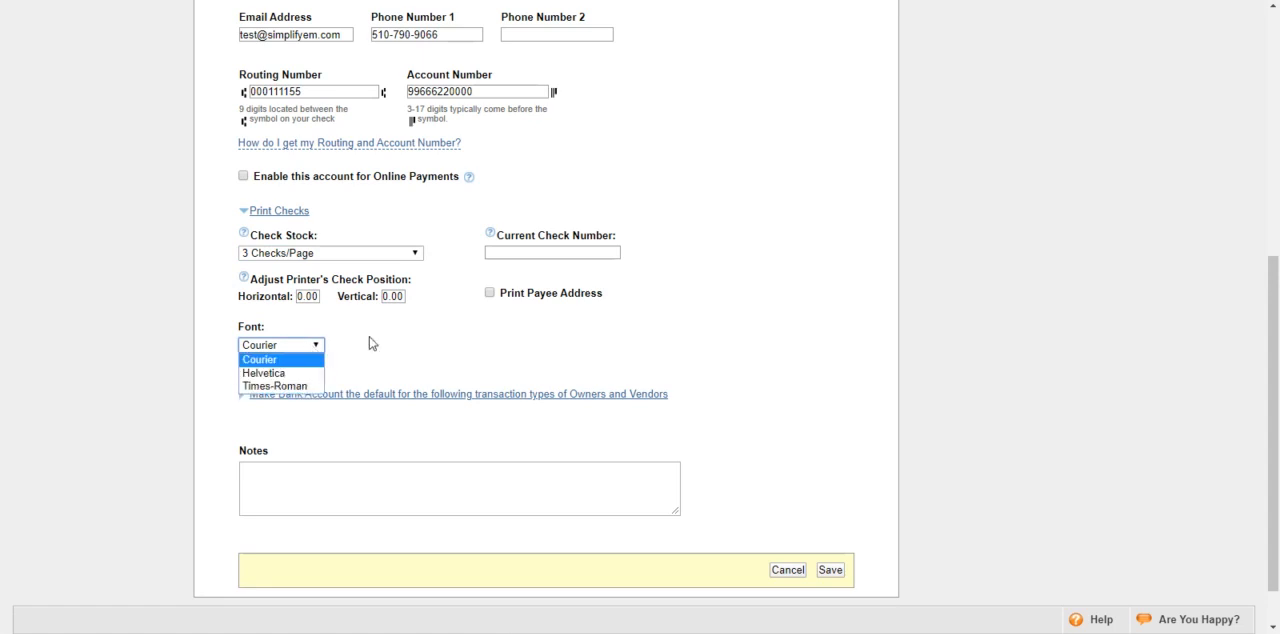
Set the current check number to 101 and enable printing the payee address
{"action": "left_click", "coordinate": [552, 252]}
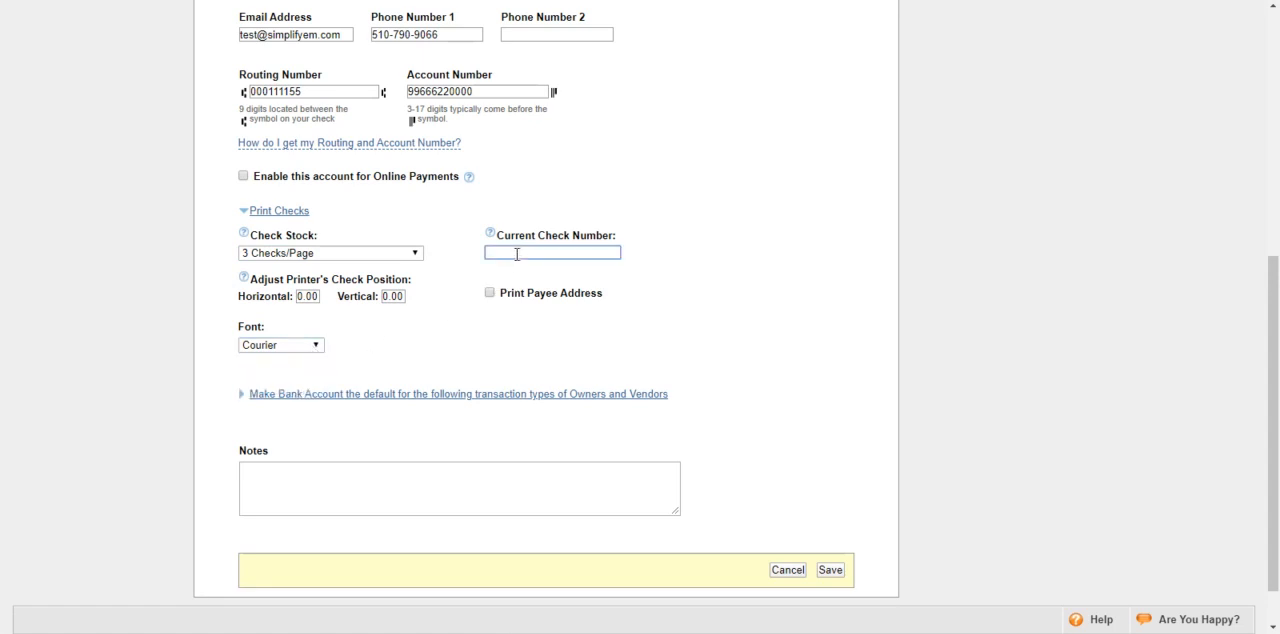
{"action": "type", "text": "101"}
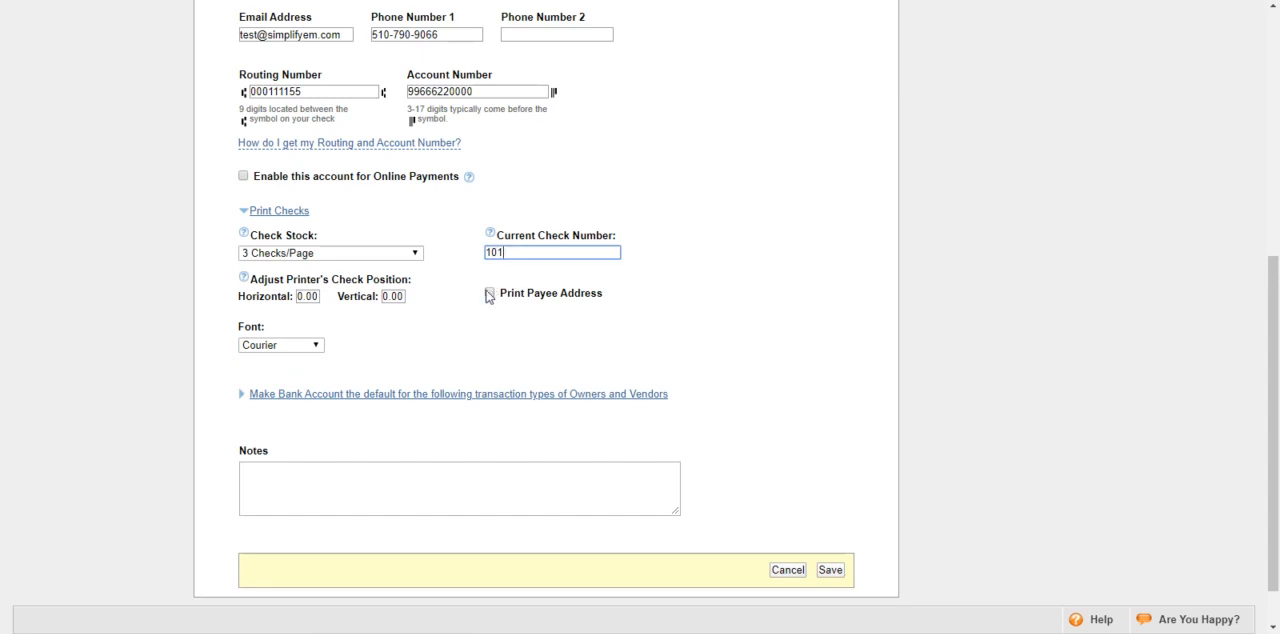
{"action": "left_click", "coordinate": [488, 292]}
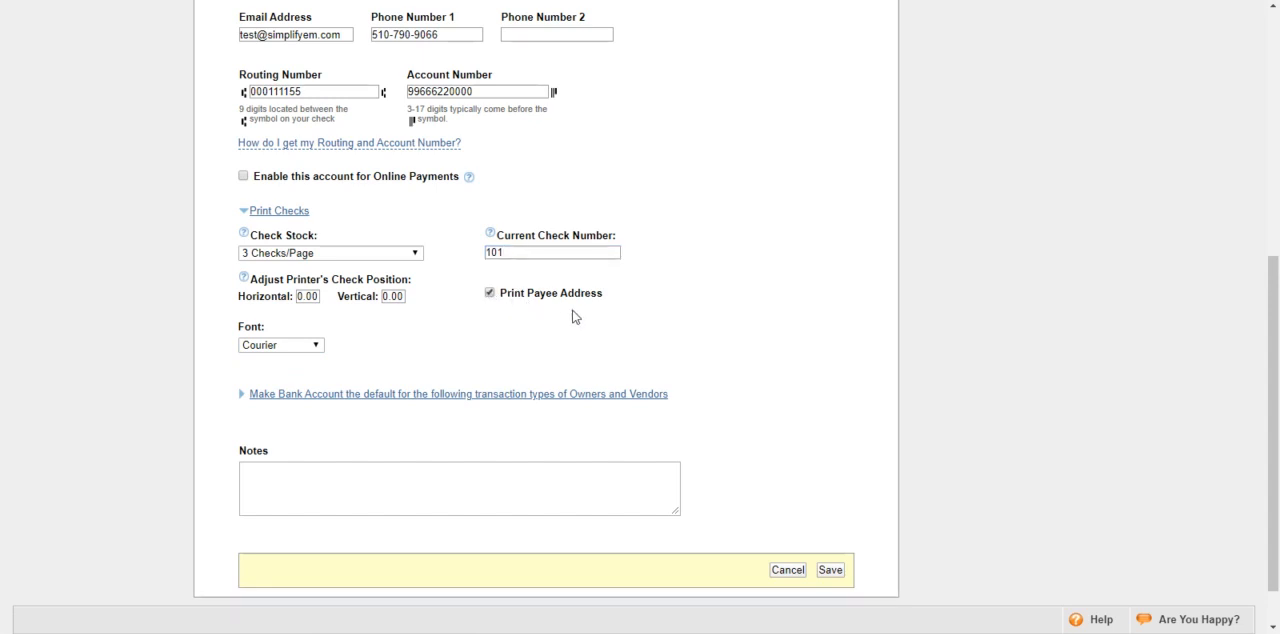
{"action": "scroll", "scroll_direction": "down", "scroll_amount": 3}
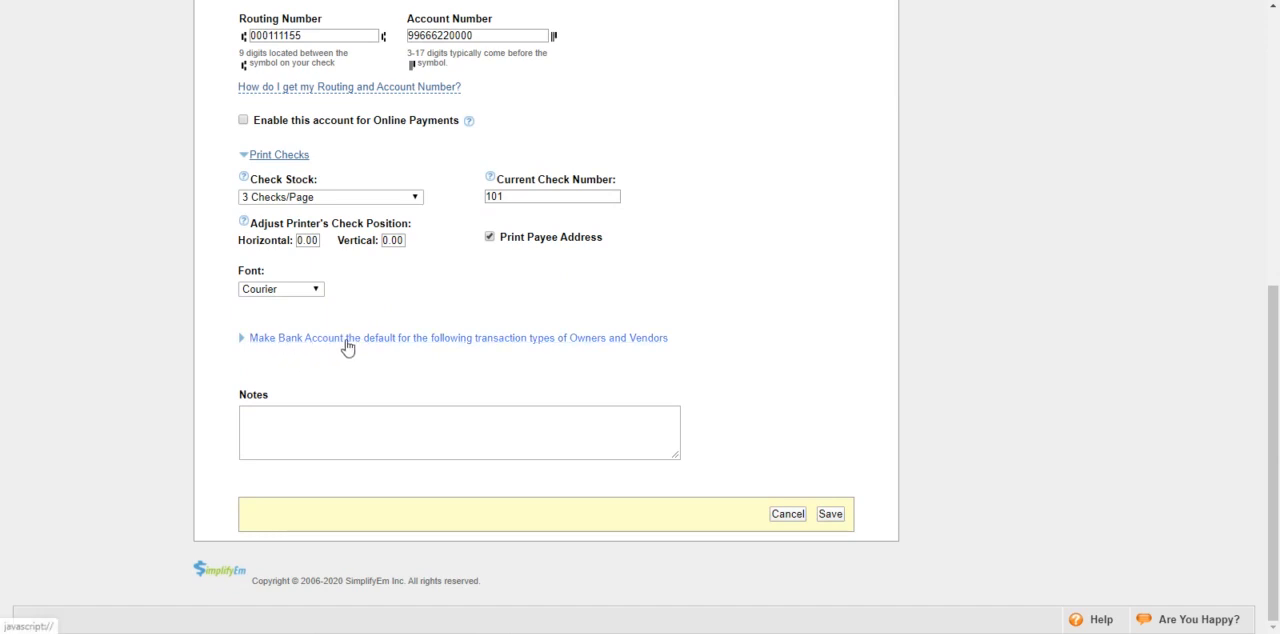
{"action": "mouse_move", "coordinate": [544, 348]}
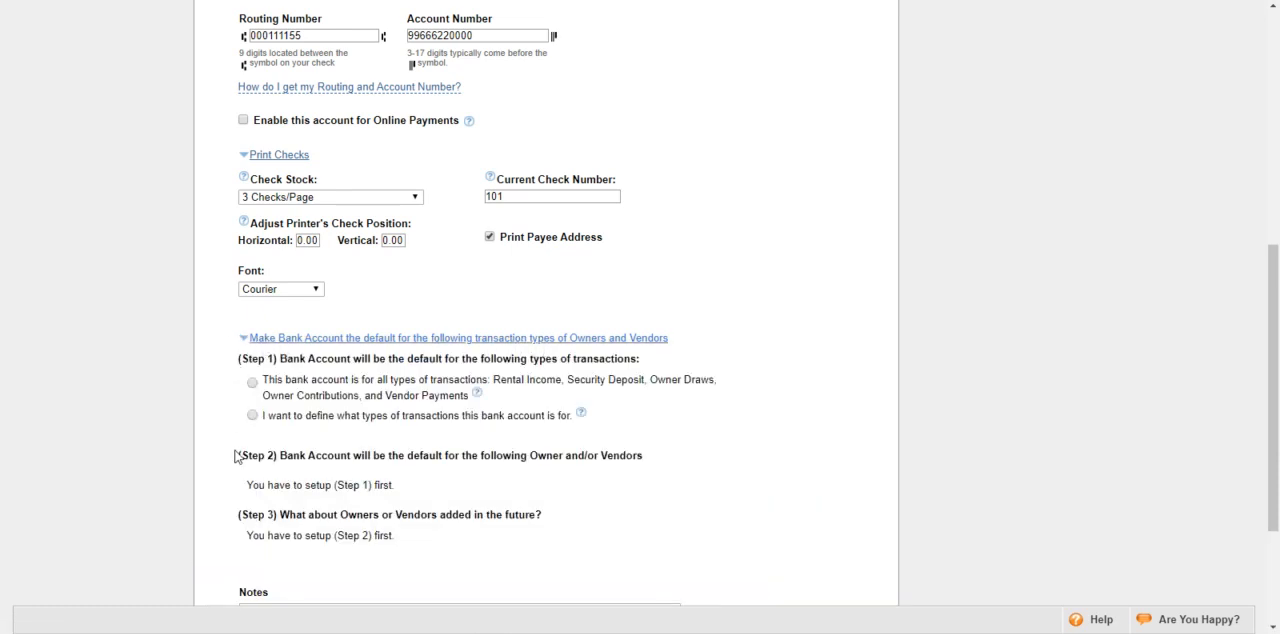
Scroll down to the owner and vendor default-account settings
{"action": "scroll", "scroll_direction": "down", "scroll_amount": 3}
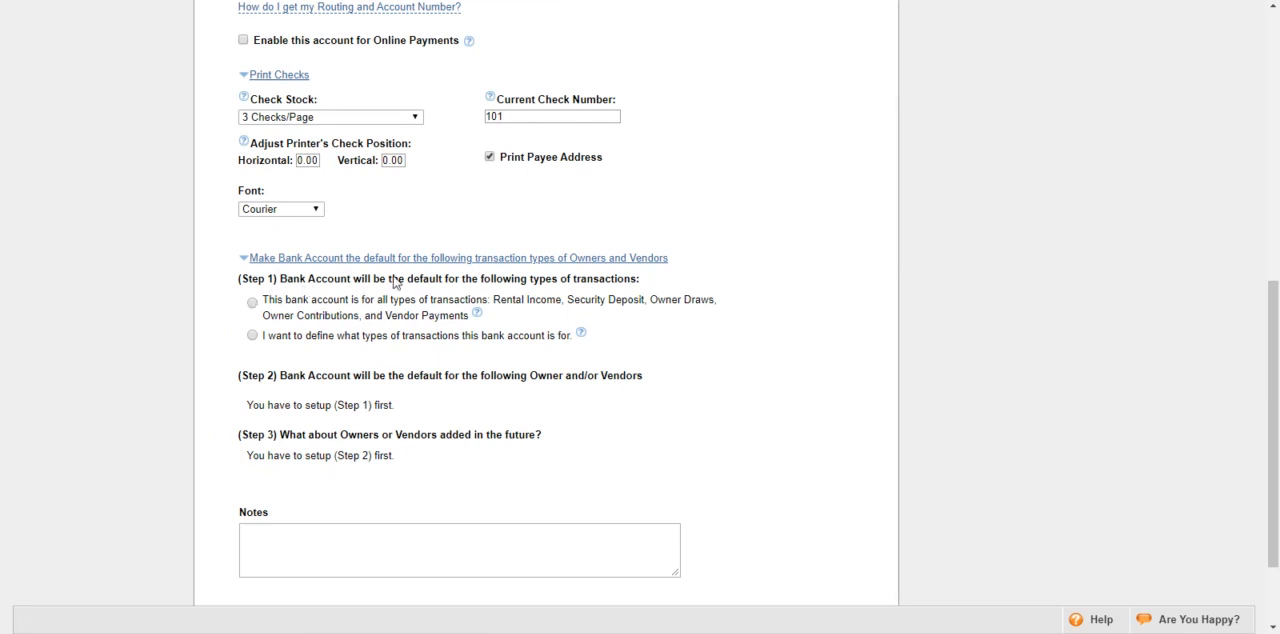
{"action": "mouse_move", "coordinate": [316, 312]}
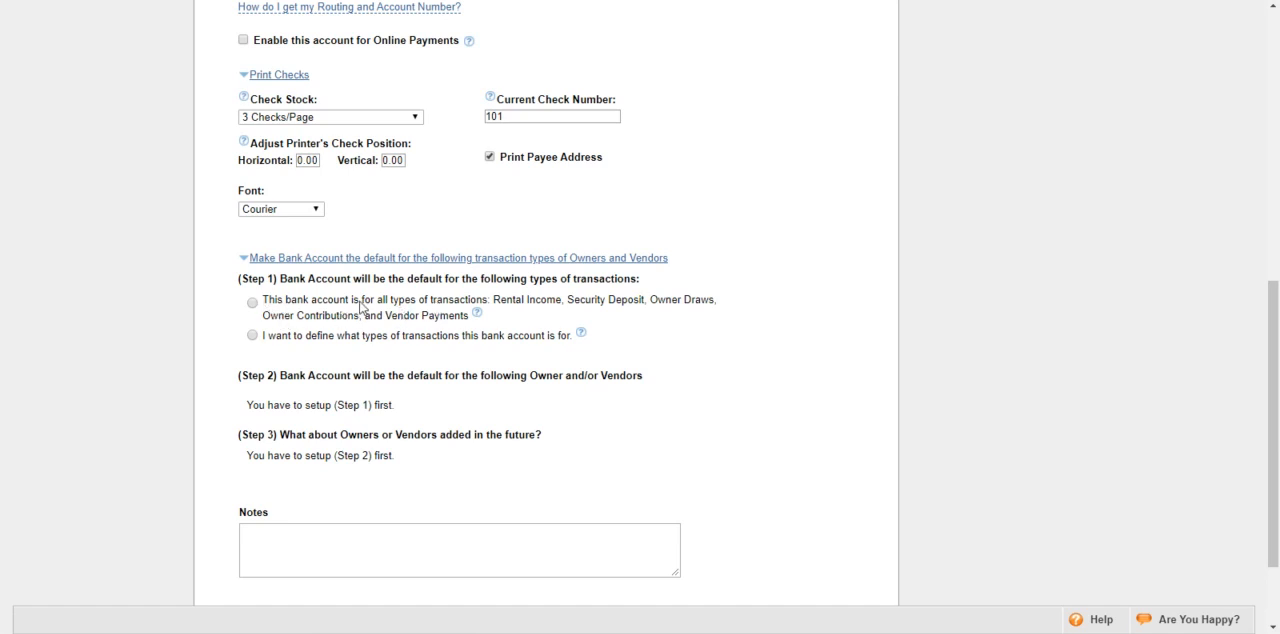
{"action": "mouse_move", "coordinate": [338, 312]}
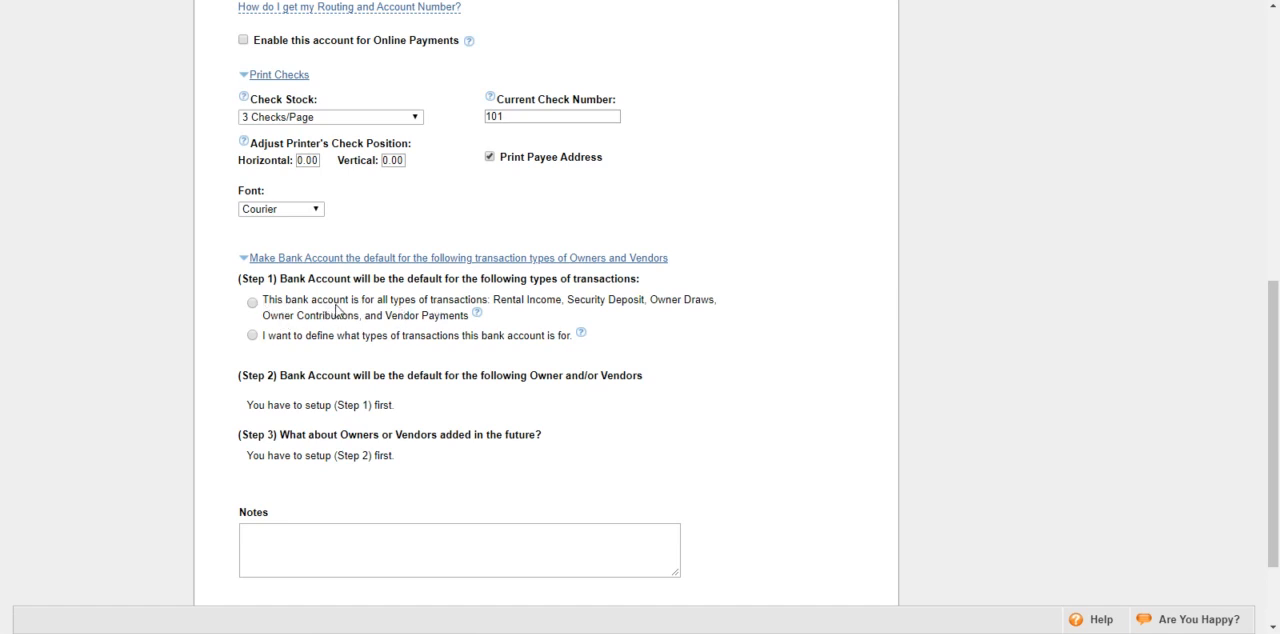
{"action": "mouse_move", "coordinate": [412, 316]}
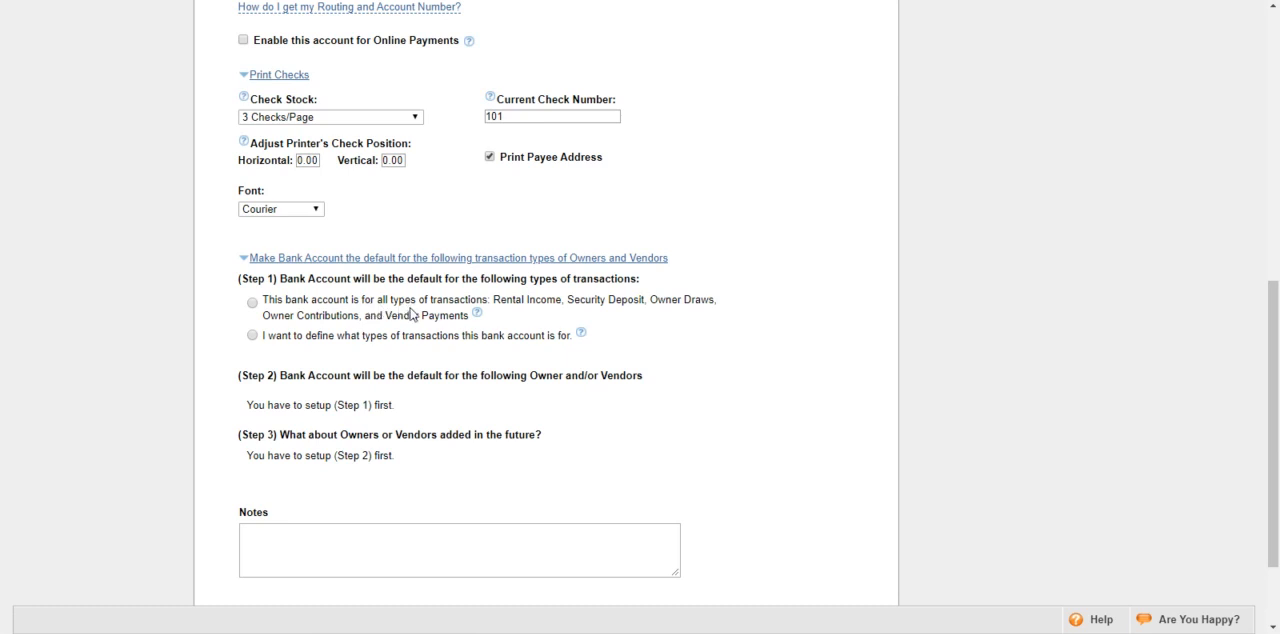
{"action": "mouse_move", "coordinate": [524, 304]}
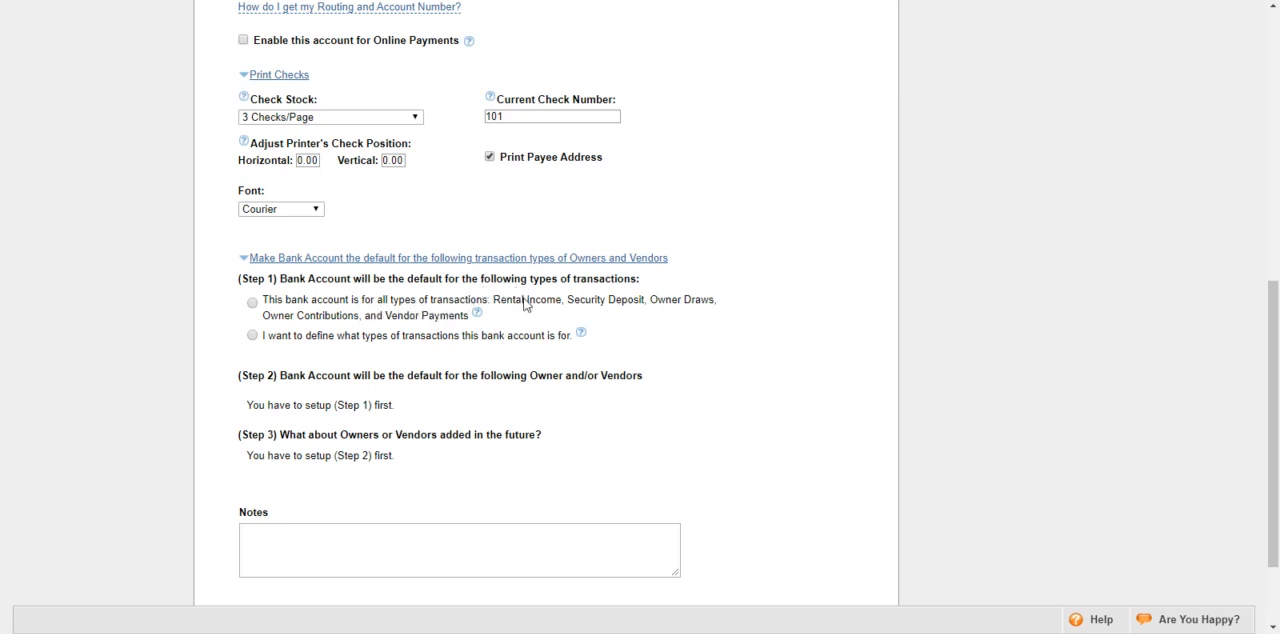
{"action": "mouse_move", "coordinate": [592, 312]}
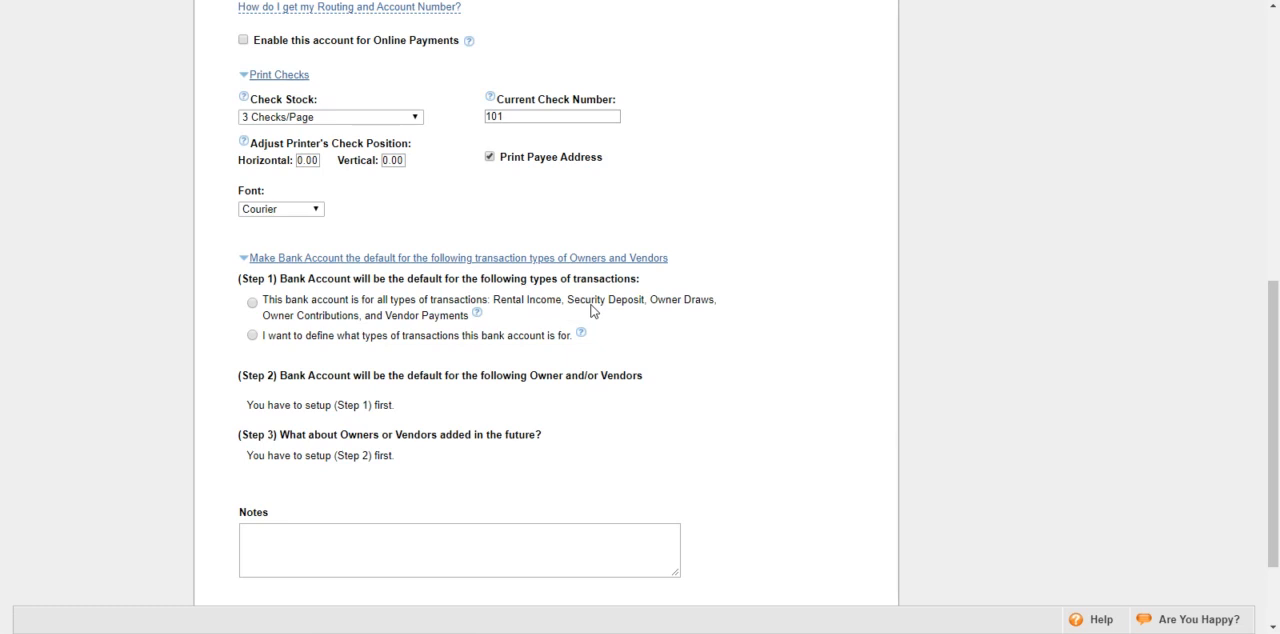
{"action": "mouse_move", "coordinate": [368, 318]}
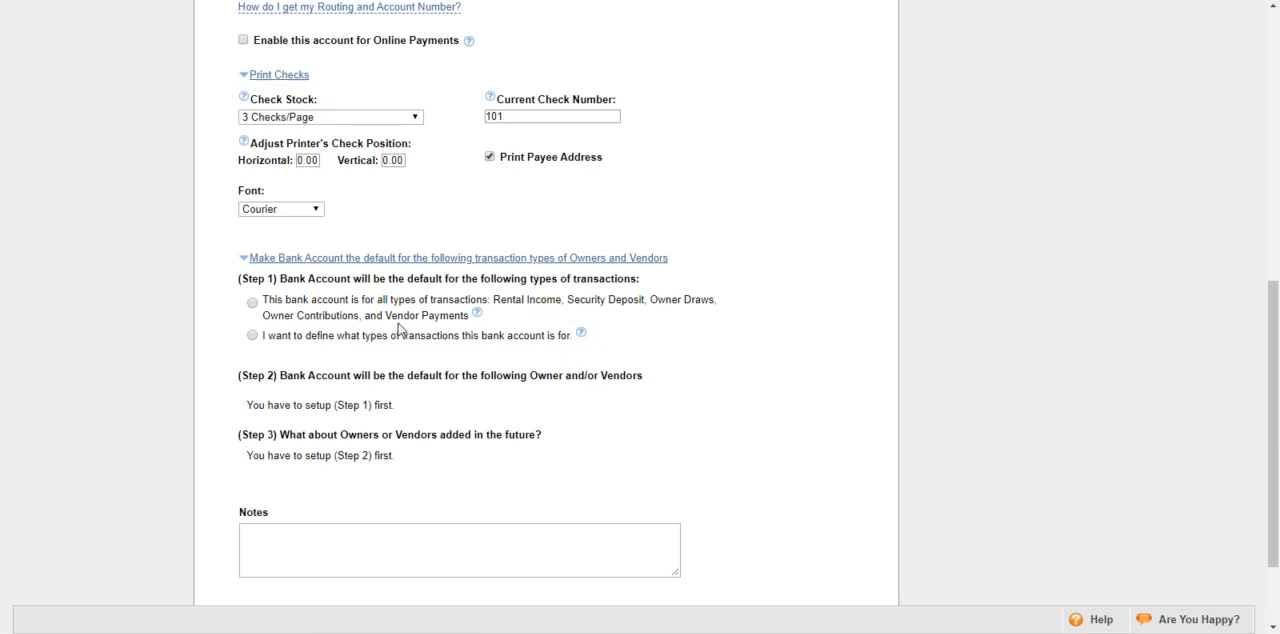
{"action": "mouse_move", "coordinate": [308, 330]}
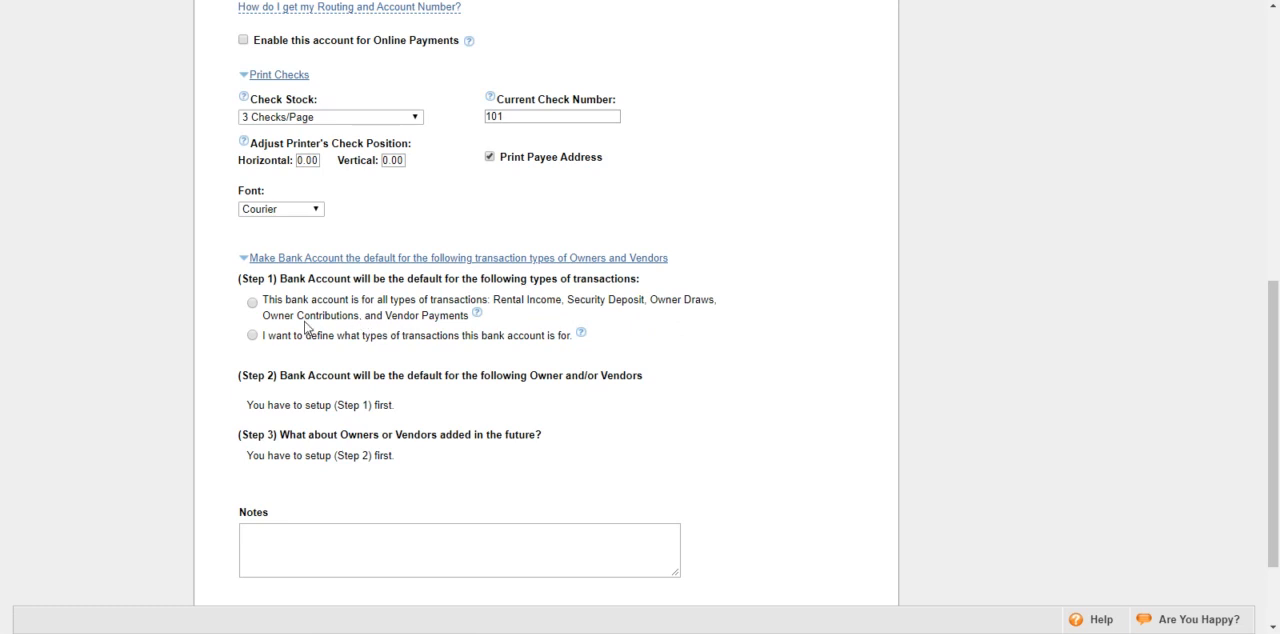
{"action": "mouse_move", "coordinate": [216, 324]}
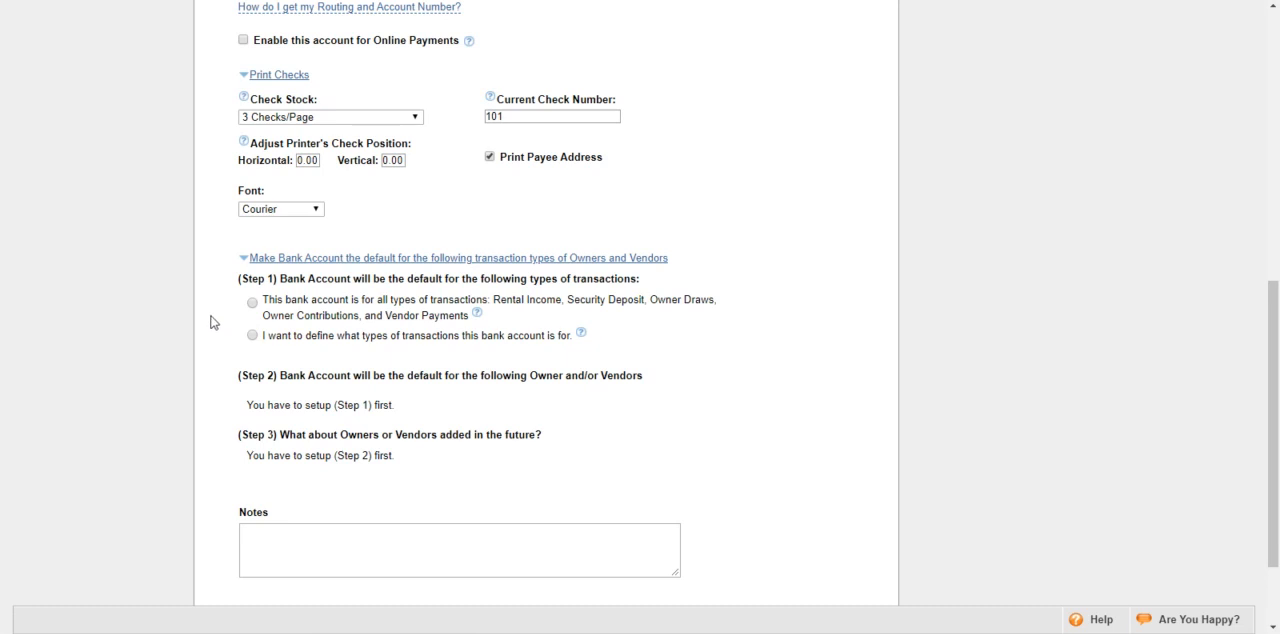
Define transaction types for this account: Income Txns, Owner Contribution, Owner Draw and Vendor Payments
{"action": "left_click", "coordinate": [252, 336]}
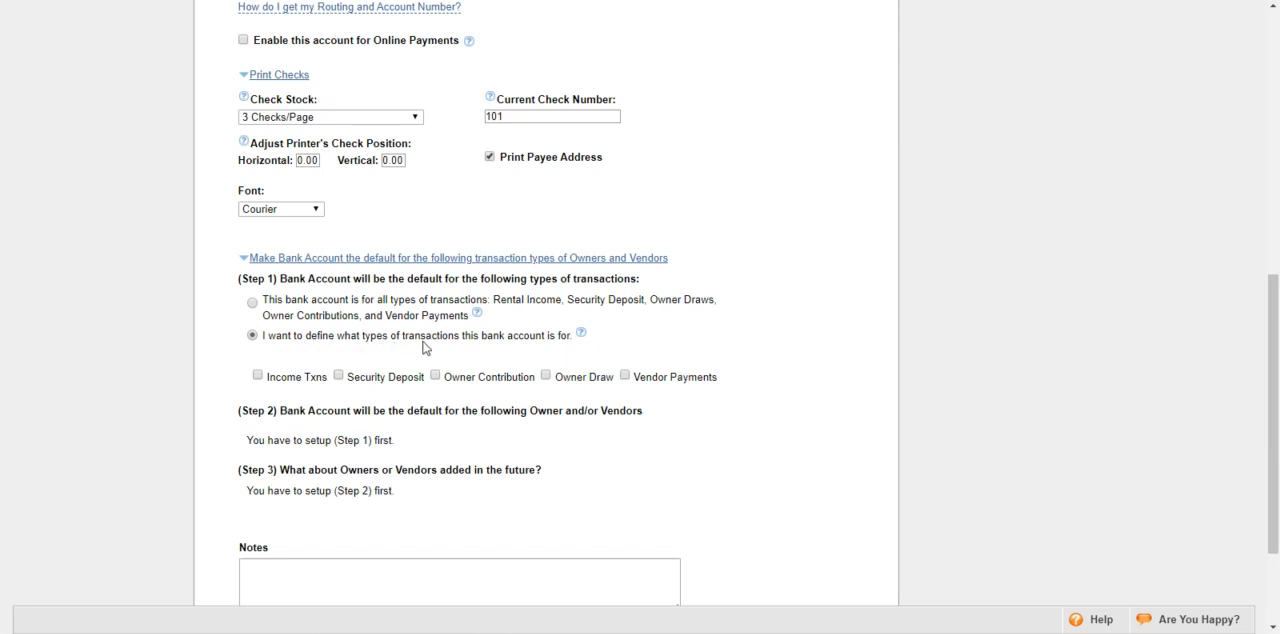
{"action": "scroll", "scroll_direction": "down", "scroll_amount": 3}
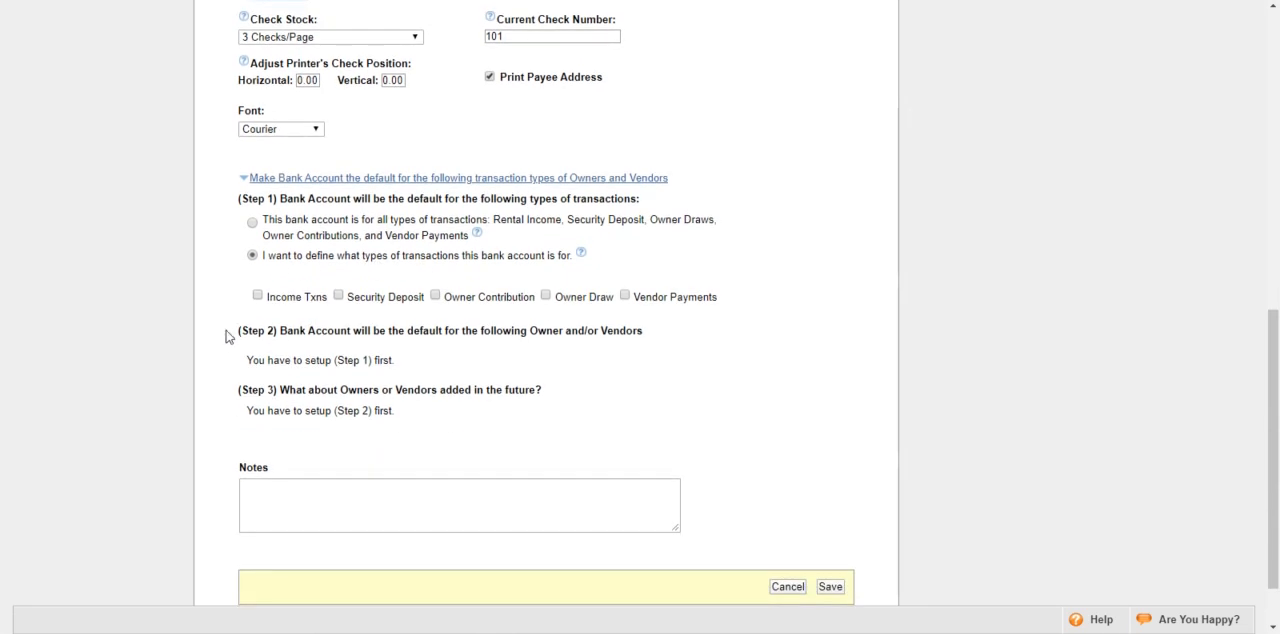
{"action": "left_click", "coordinate": [256, 296]}
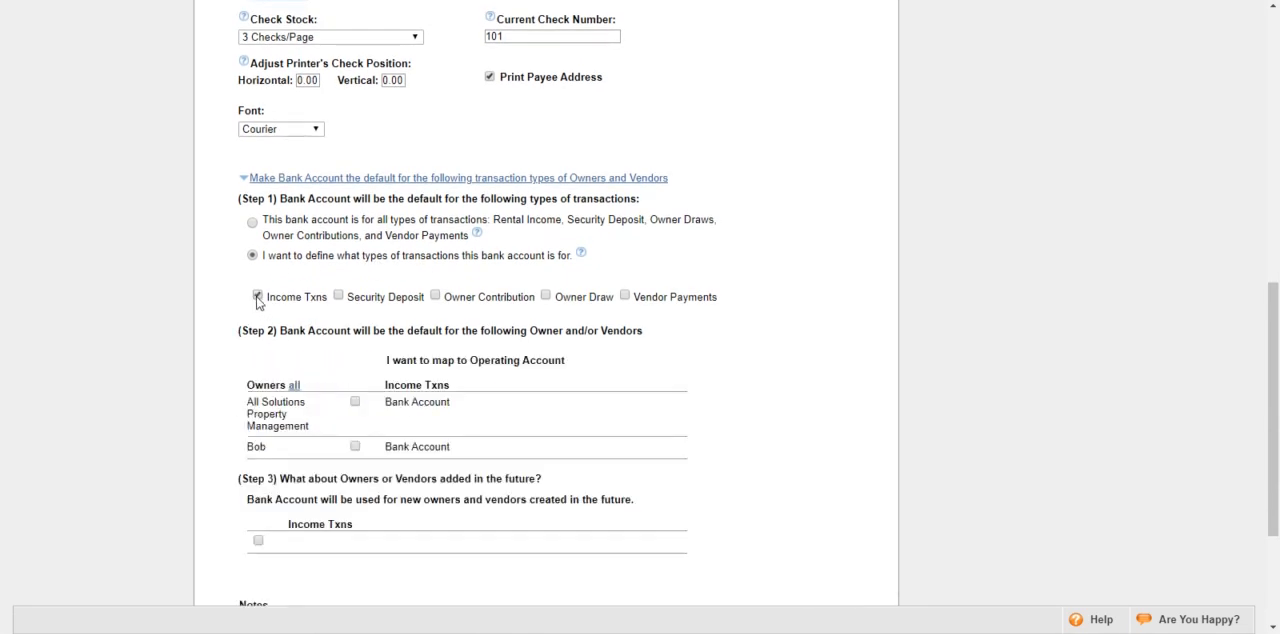
{"action": "left_click", "coordinate": [436, 296]}
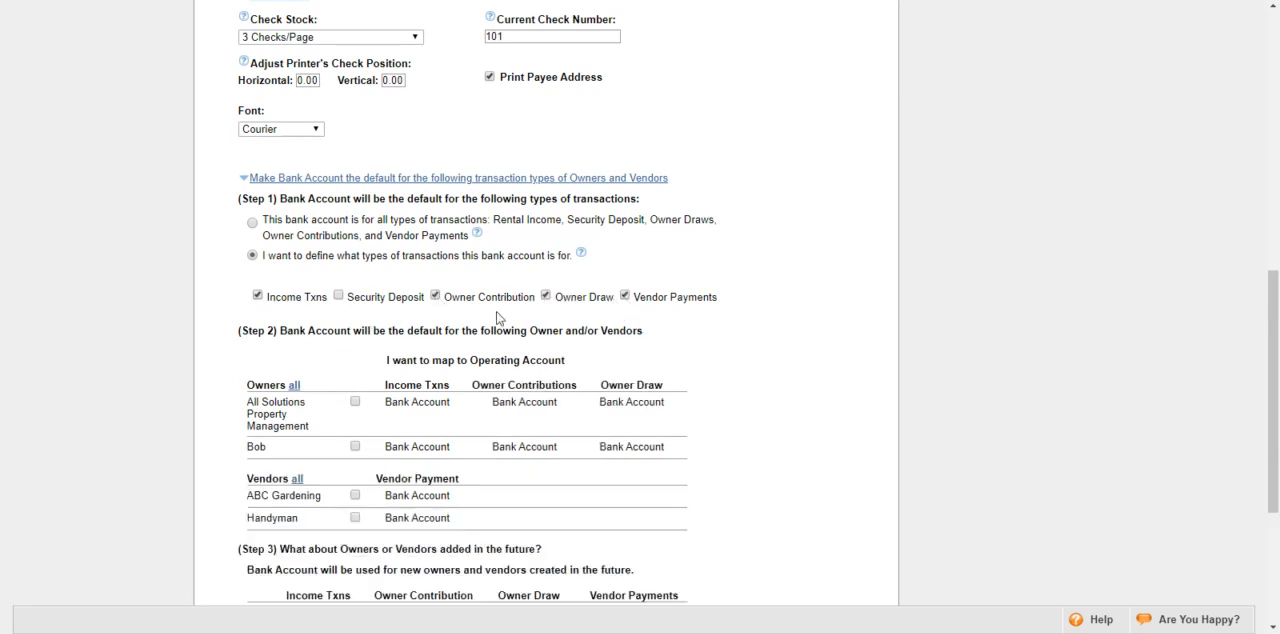
{"action": "scroll", "scroll_direction": "down", "scroll_amount": 3}
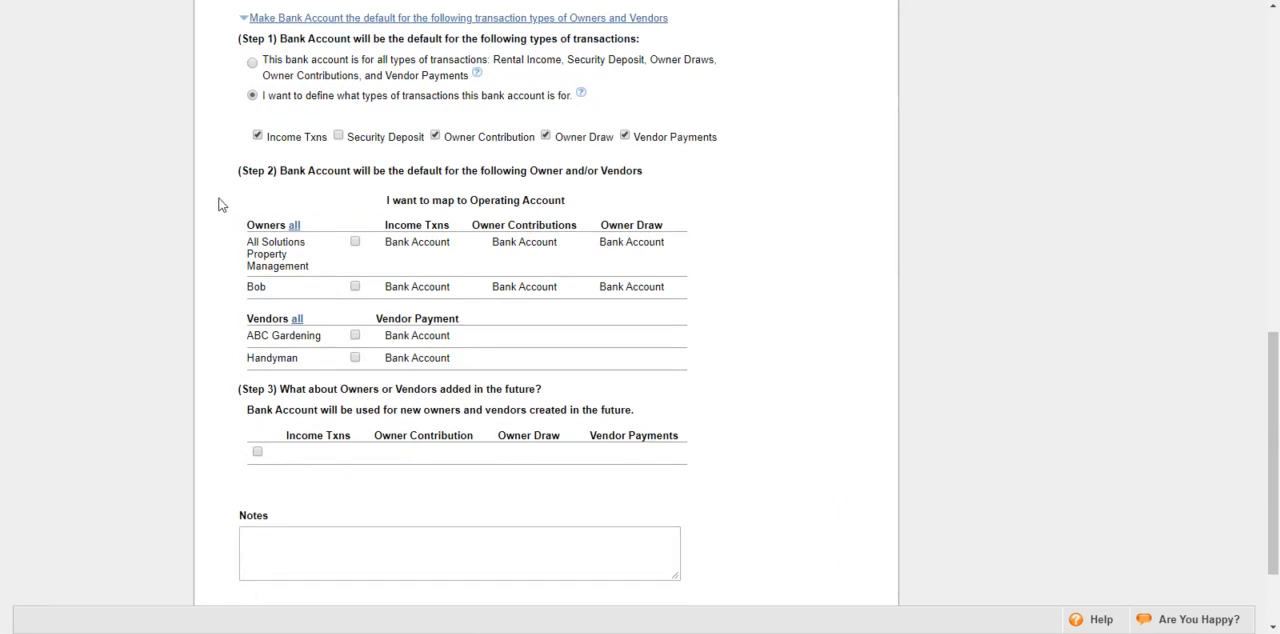
{"action": "mouse_move", "coordinate": [228, 192]}
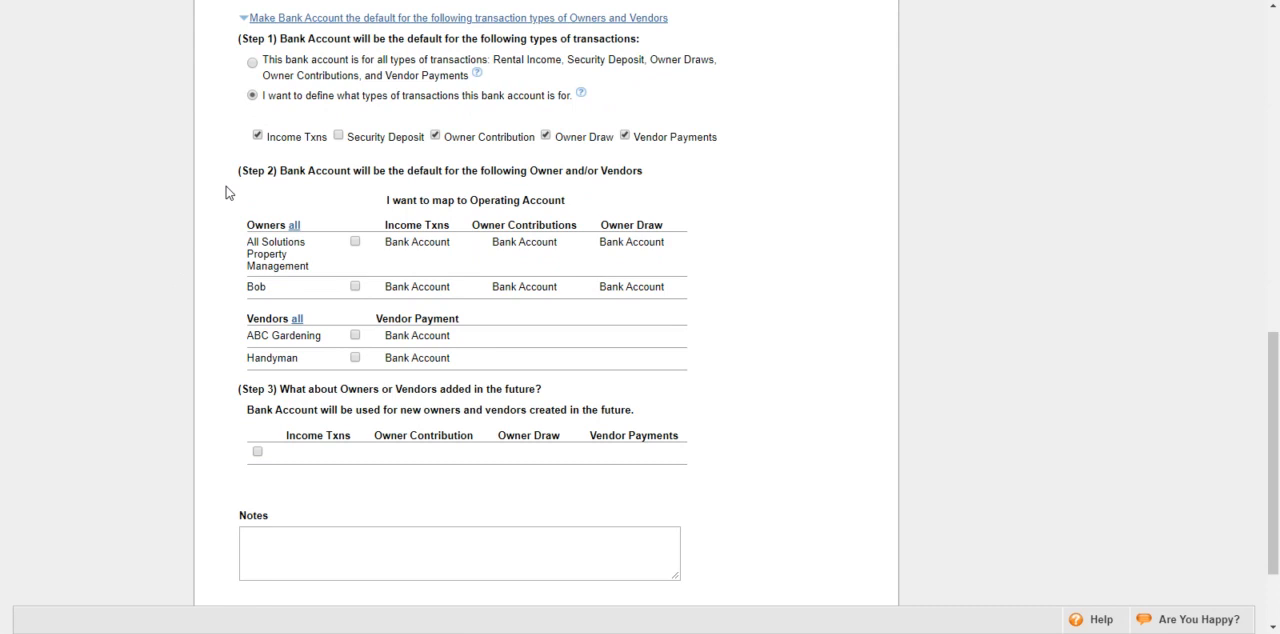
{"action": "mouse_move", "coordinate": [240, 296]}
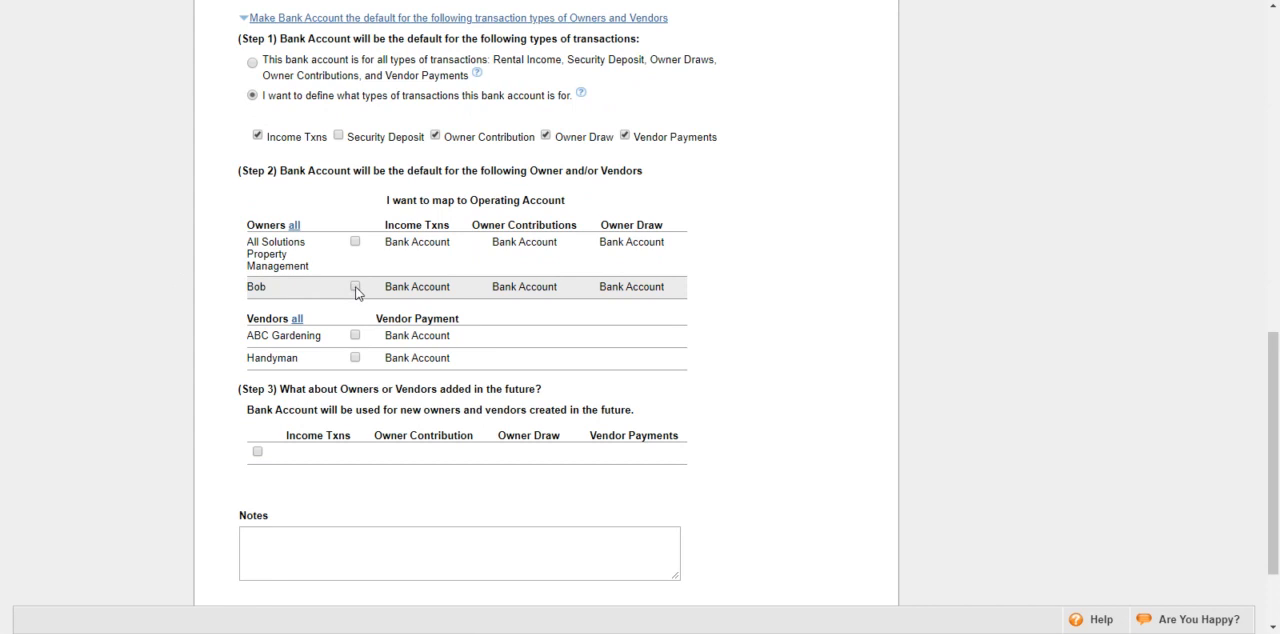
Map Bob, ABC Gardening and Handyman to the Operating Account in Step 2
{"action": "left_click", "coordinate": [354, 288]}
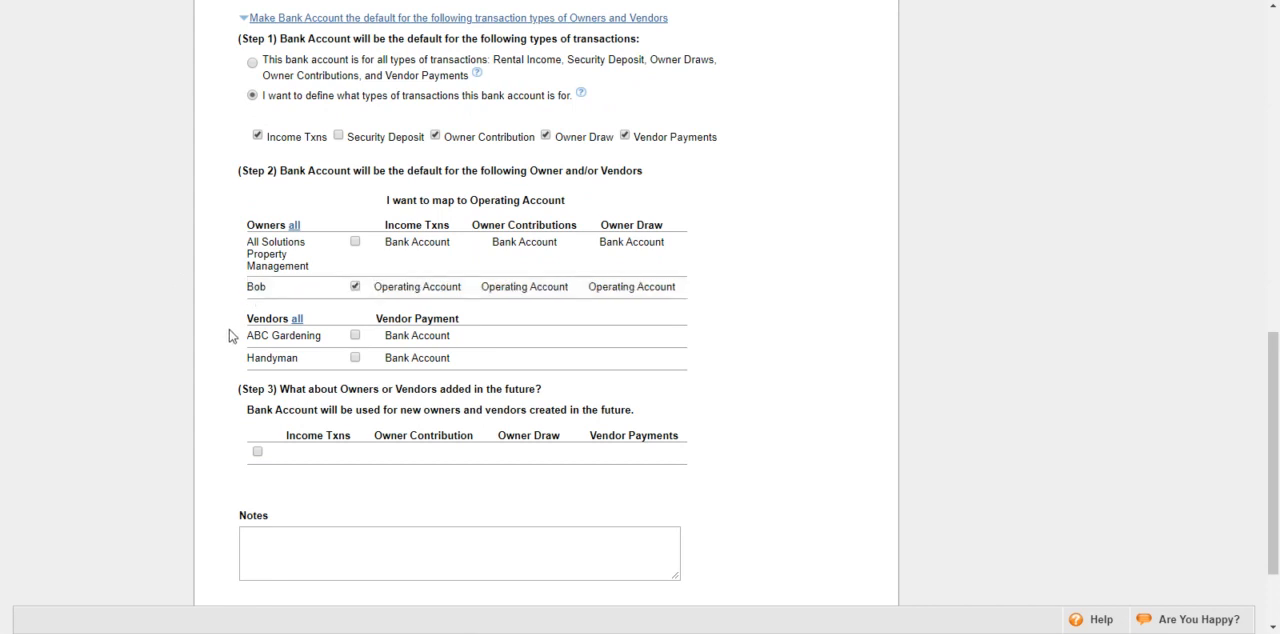
{"action": "mouse_move", "coordinate": [314, 358]}
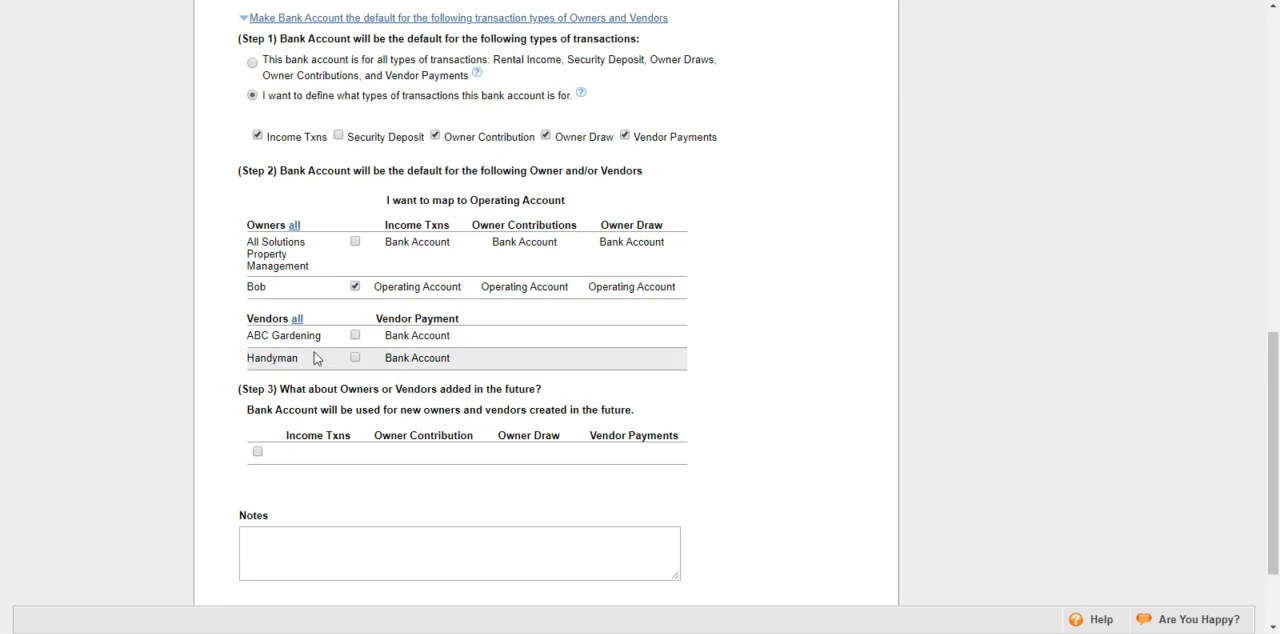
{"action": "left_click", "coordinate": [354, 336]}
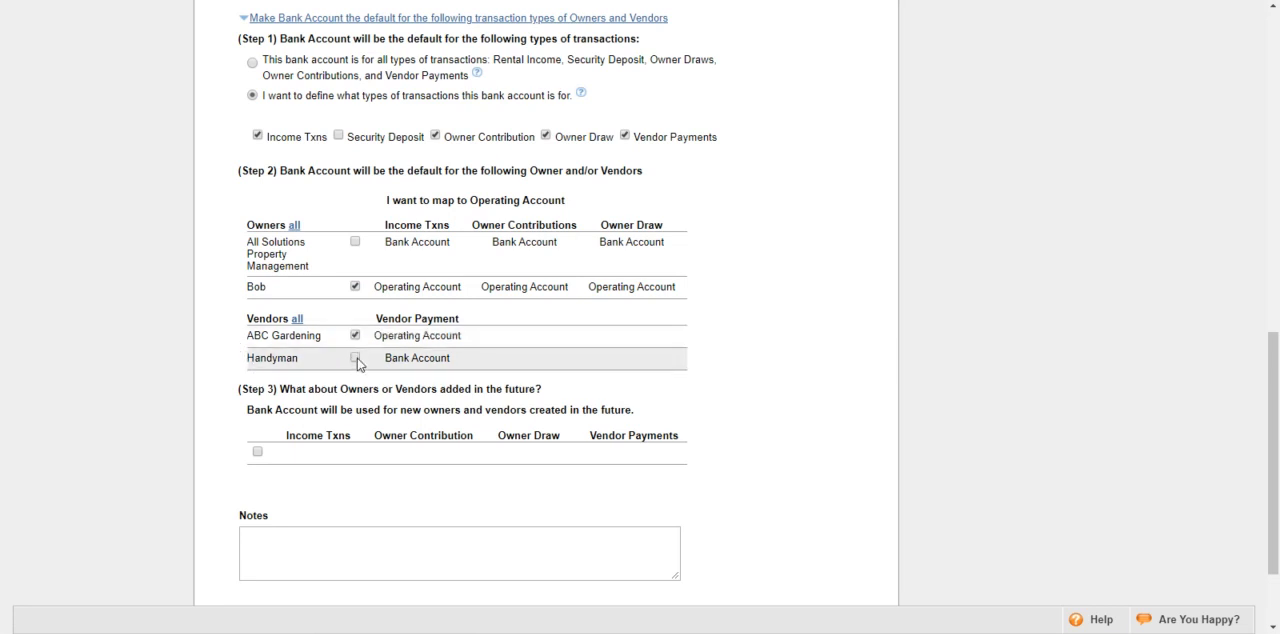
{"action": "left_click", "coordinate": [354, 358]}
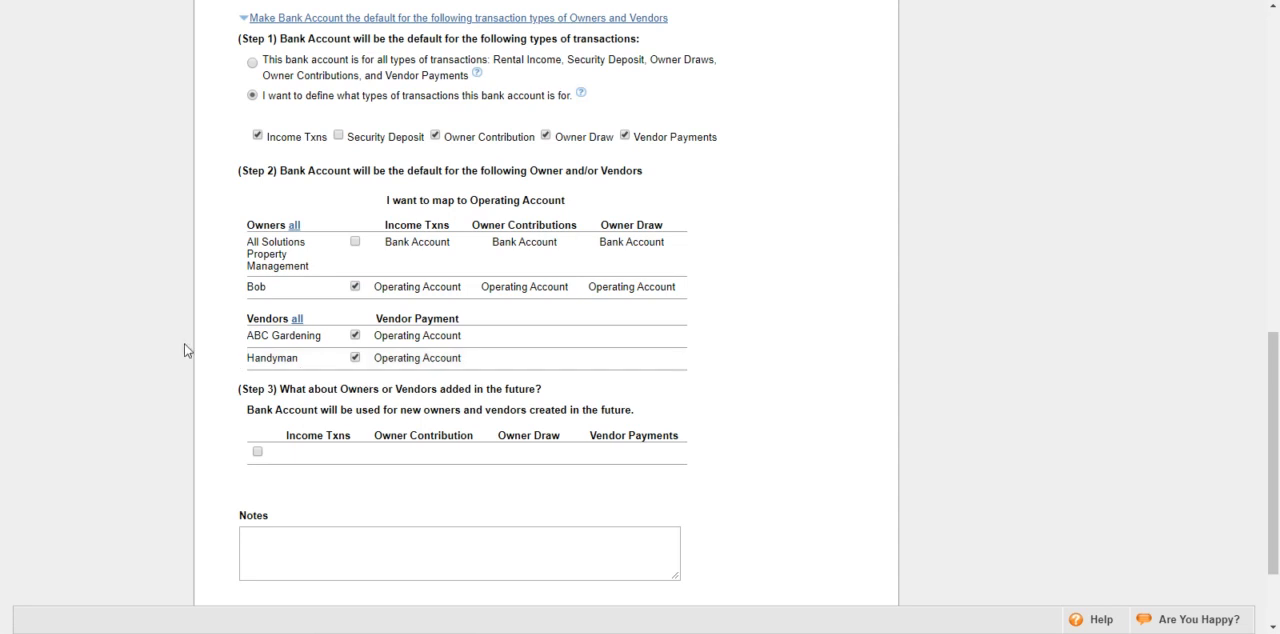
{"action": "scroll", "scroll_direction": "down", "scroll_amount": 3}
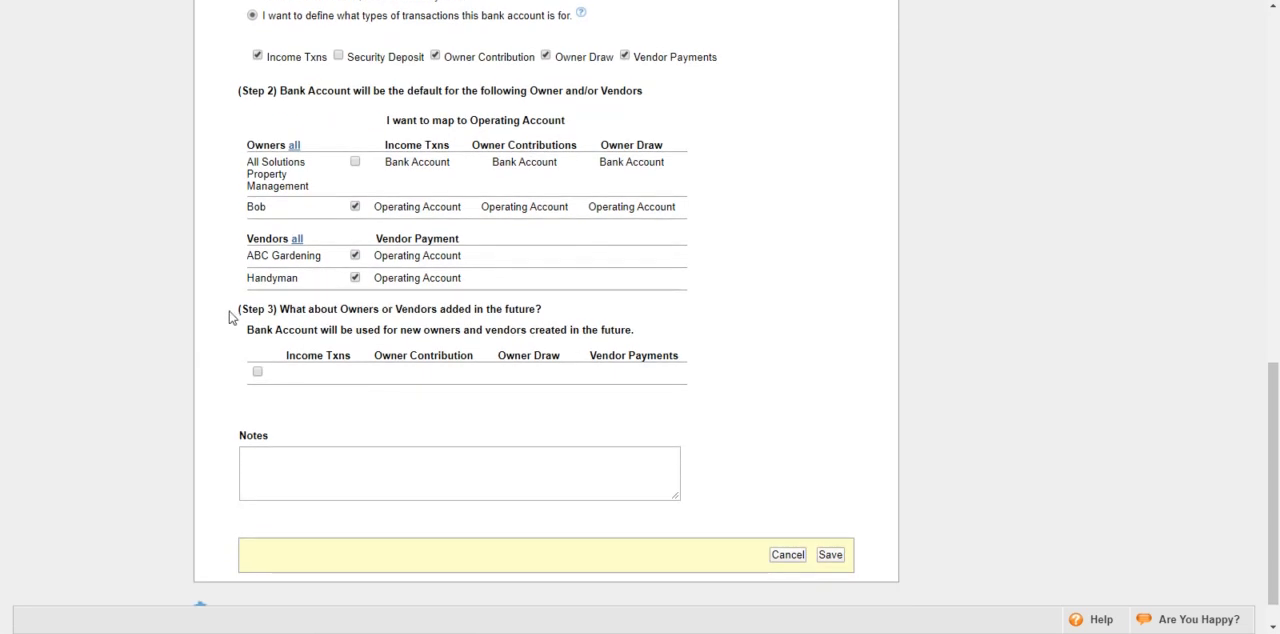
{"action": "mouse_move", "coordinate": [316, 330]}
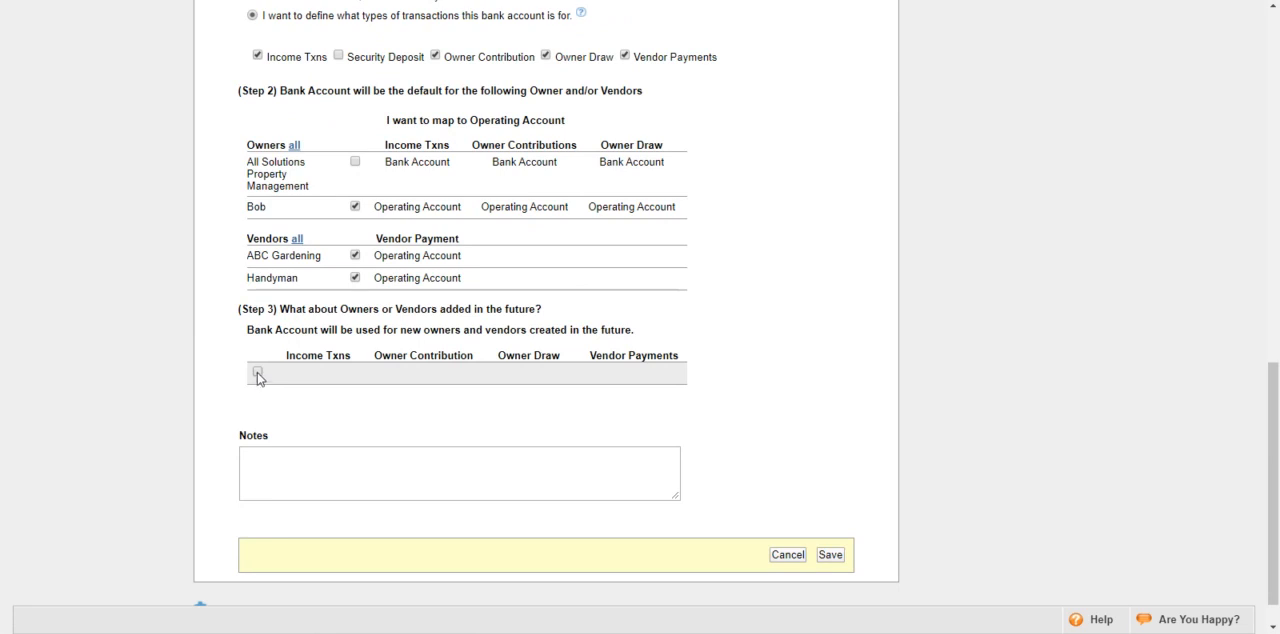
Default future owners and vendors to this account, save, and acknowledge the bank balance warning
{"action": "left_click", "coordinate": [256, 372]}
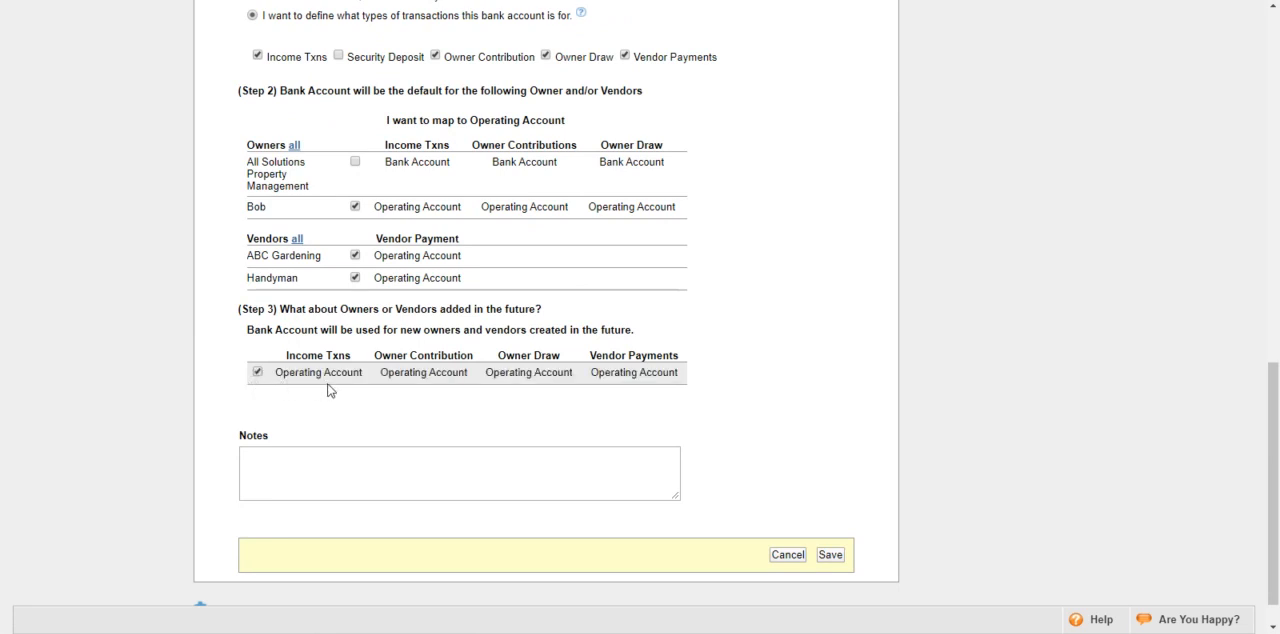
{"action": "mouse_move", "coordinate": [236, 374]}
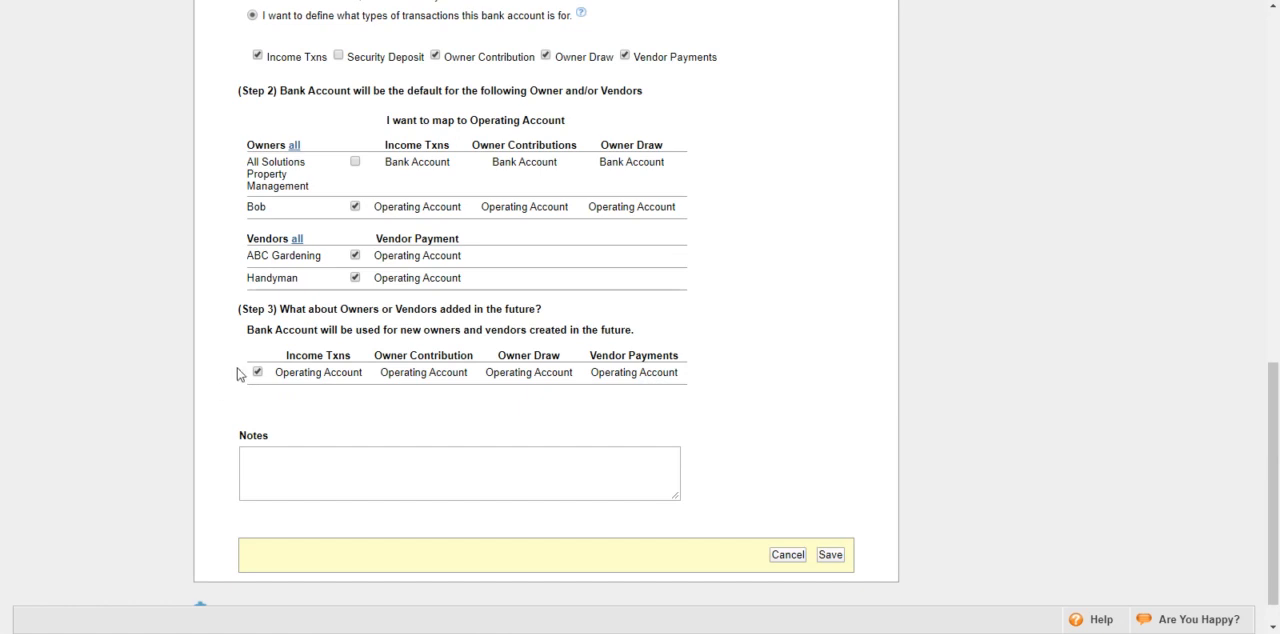
{"action": "mouse_move", "coordinate": [280, 452]}
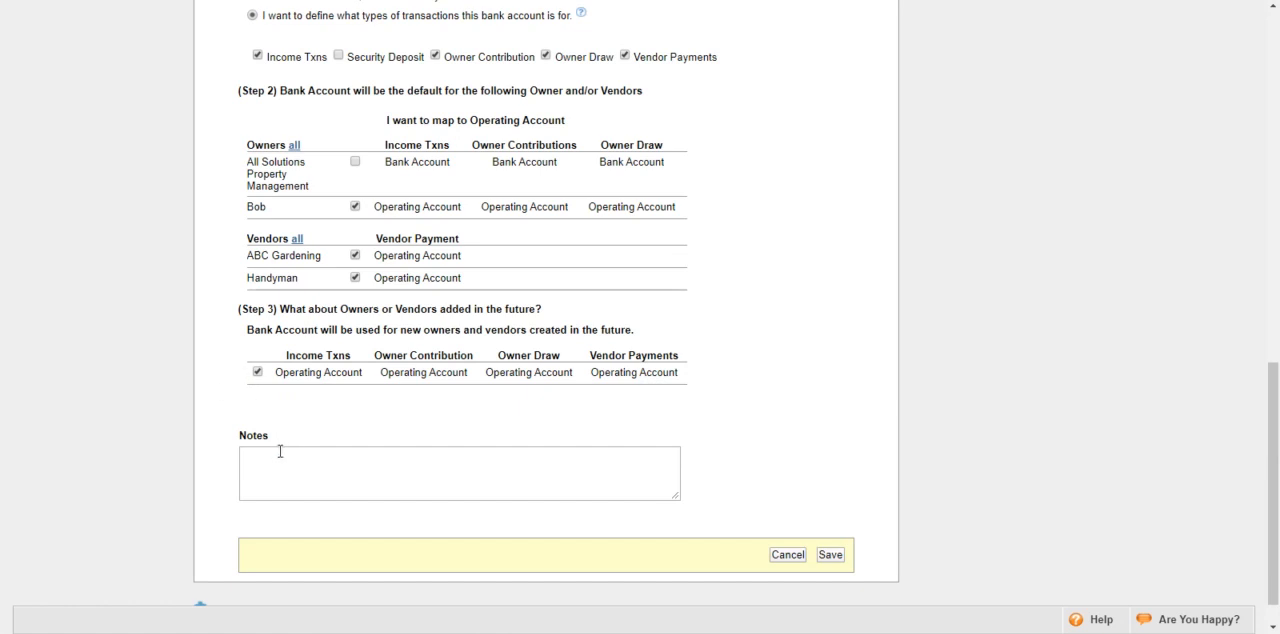
{"action": "left_click", "coordinate": [458, 472]}
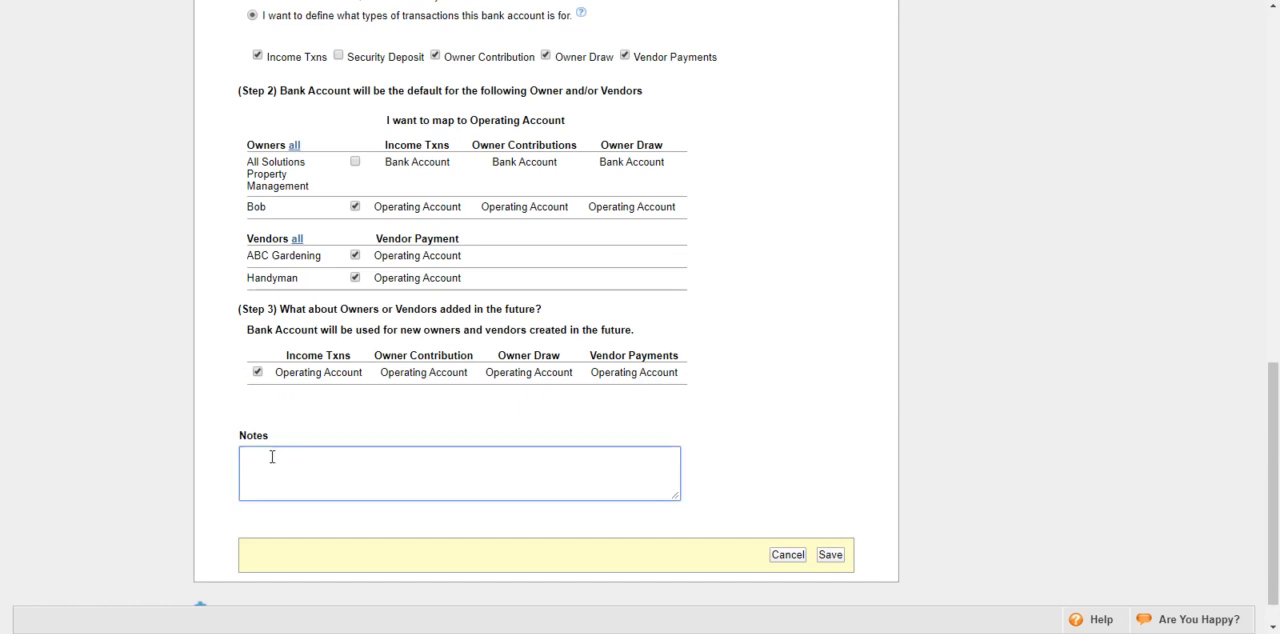
{"action": "mouse_move", "coordinate": [864, 500]}
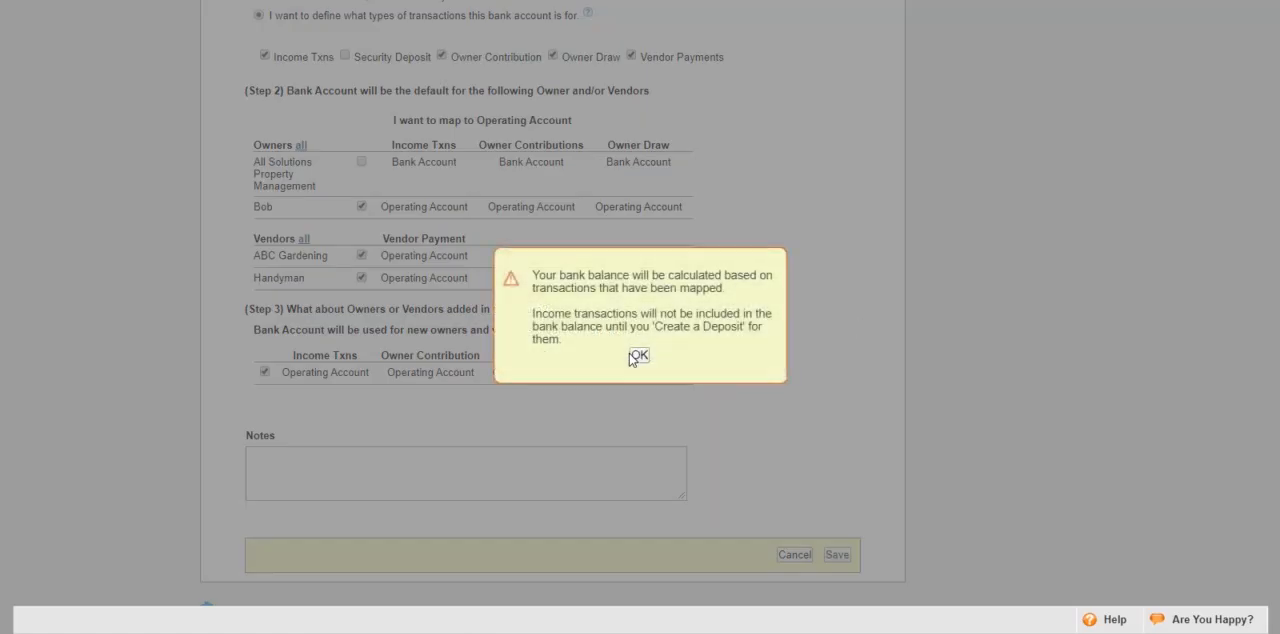
{"action": "left_click", "coordinate": [638, 358]}
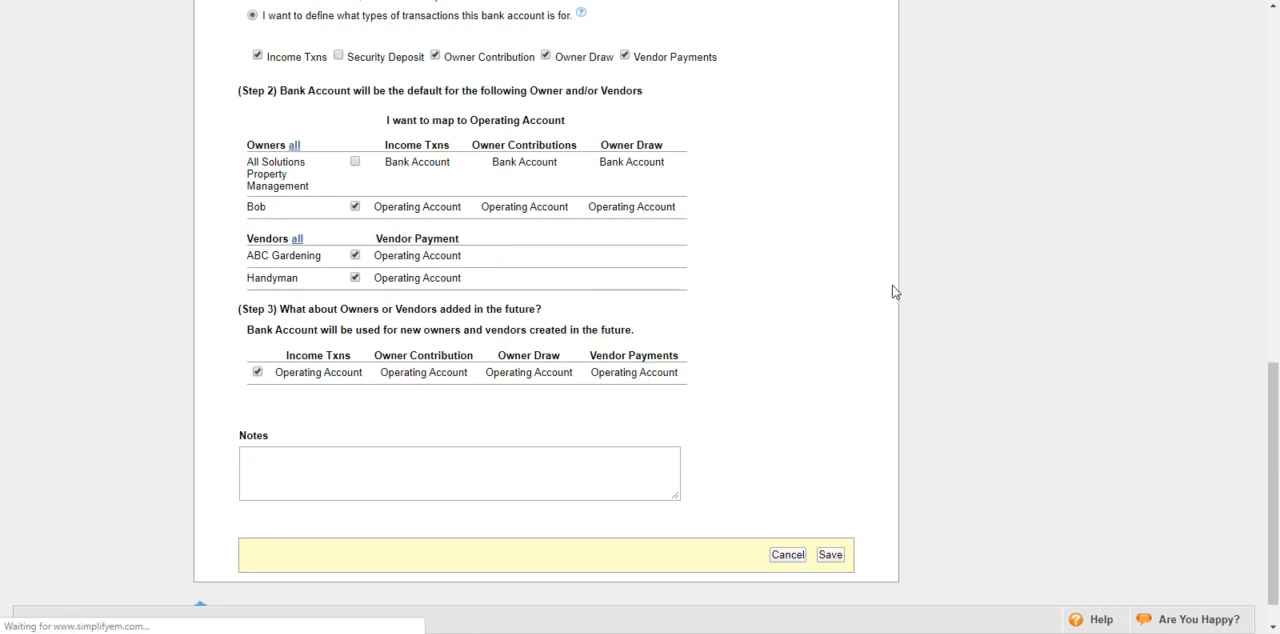
Review the saved Operating Account with its $100.00 balance in the Bank Center
{"action": "left_click", "coordinate": [830, 556]}
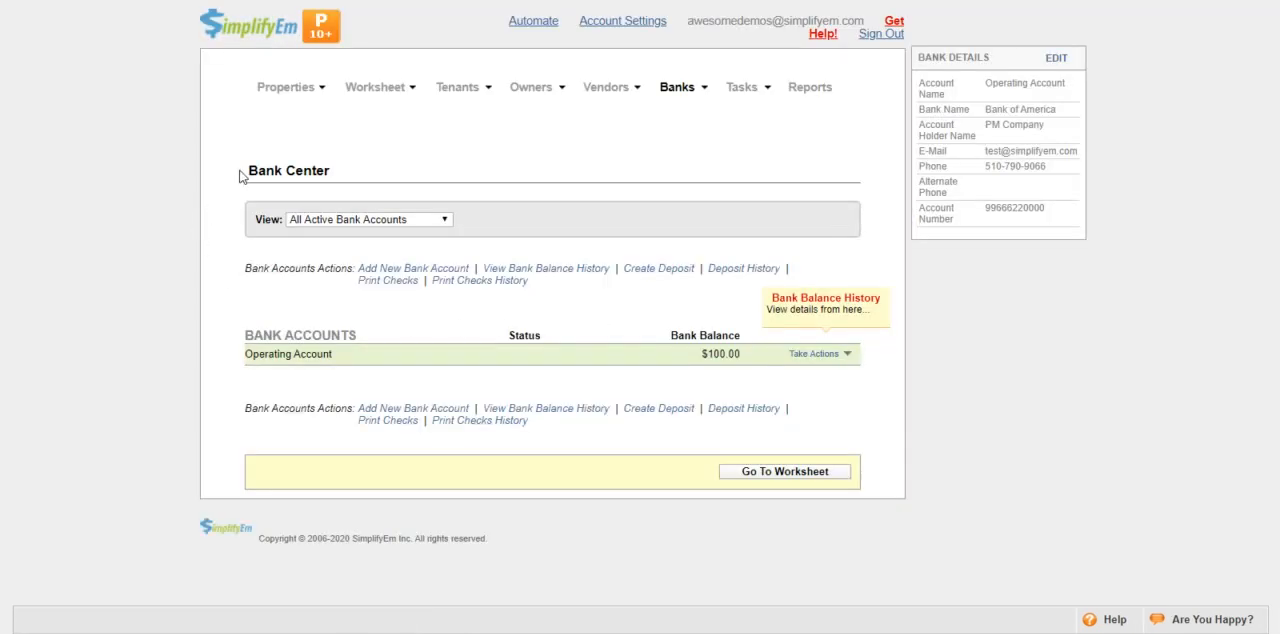
{"action": "mouse_move", "coordinate": [288, 370]}
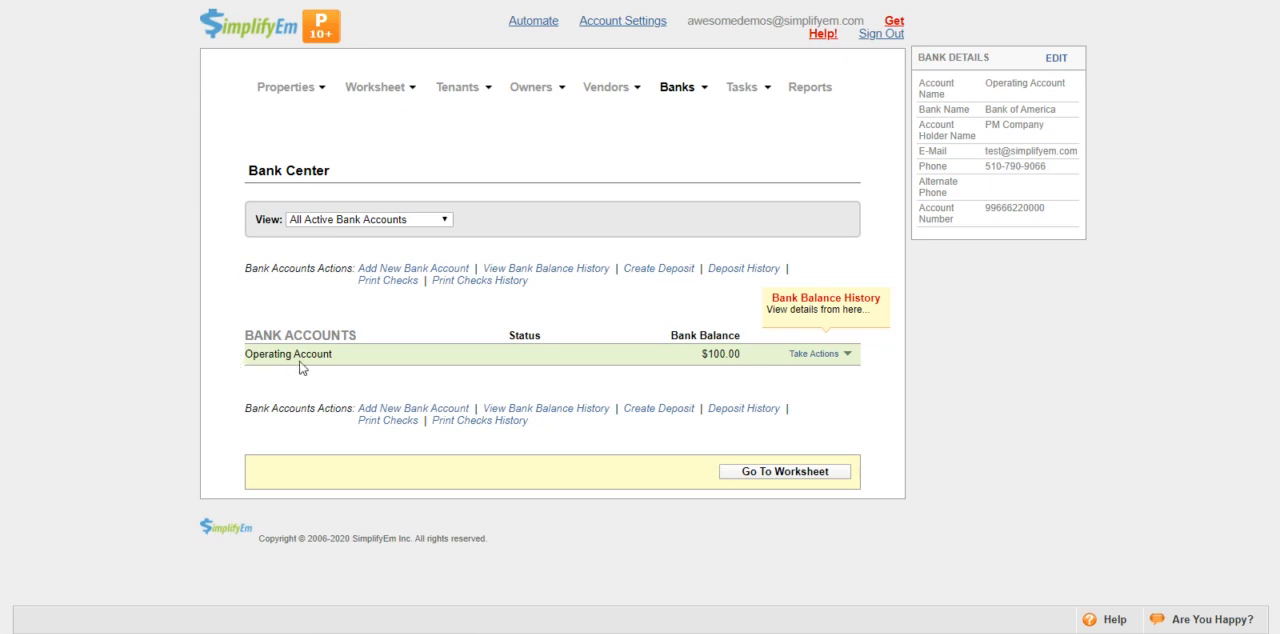
{"action": "mouse_move", "coordinate": [554, 376]}
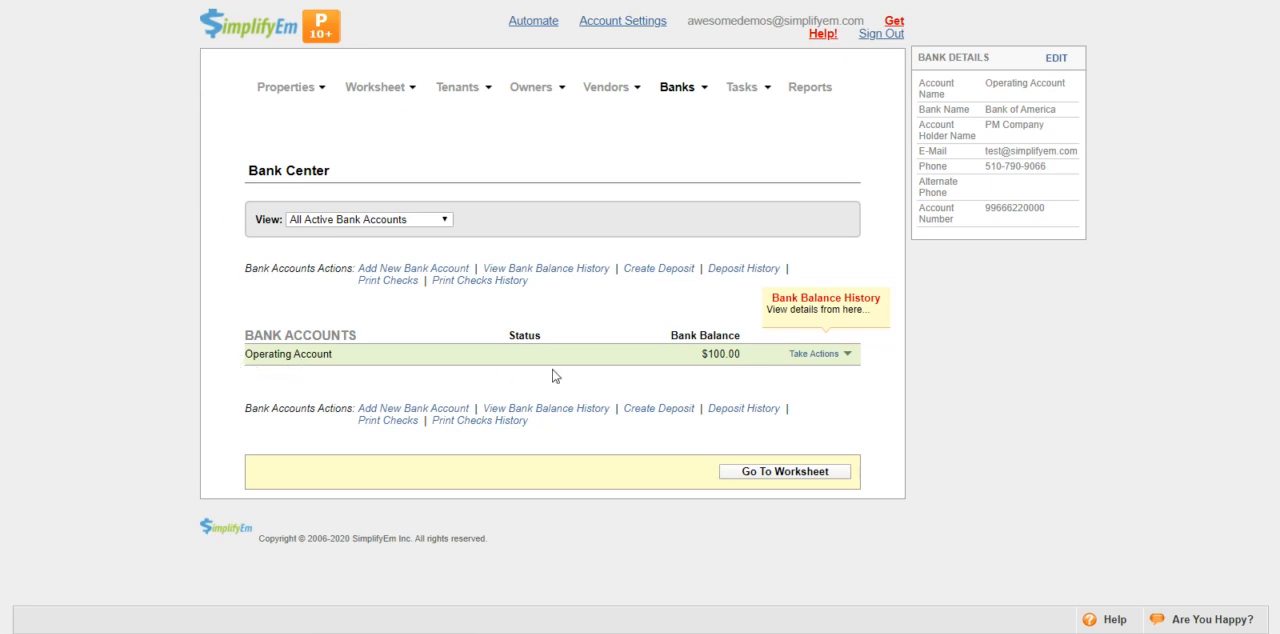
{"action": "mouse_move", "coordinate": [720, 368]}
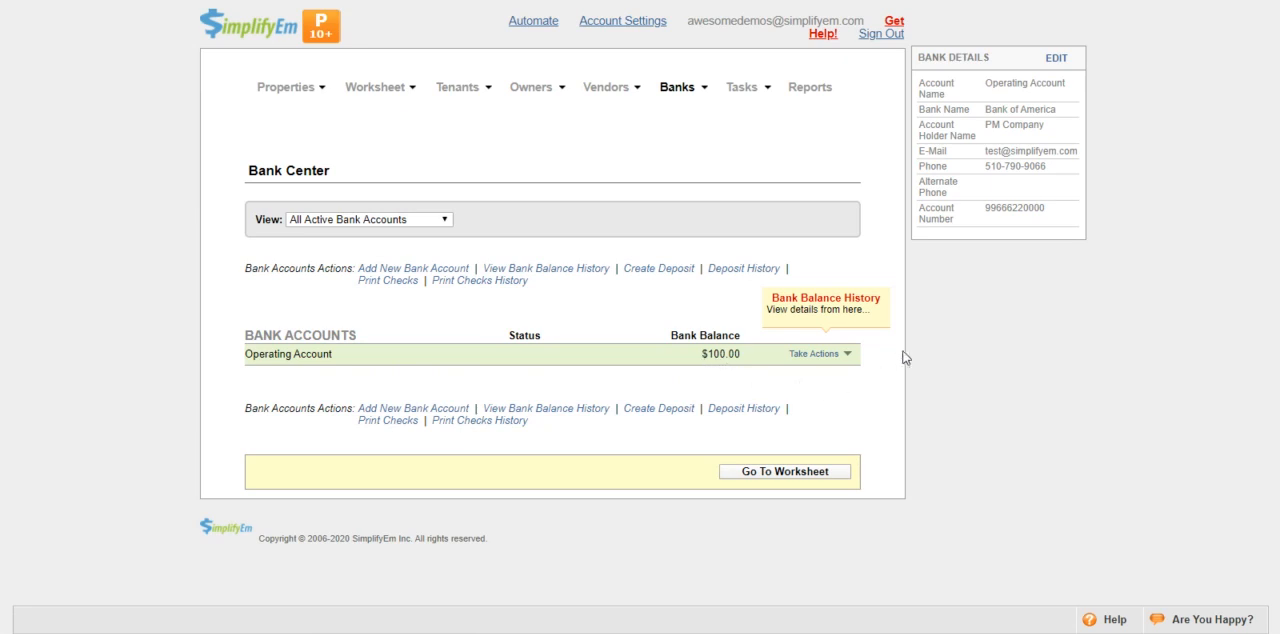
{"action": "mouse_move", "coordinate": [906, 62]}
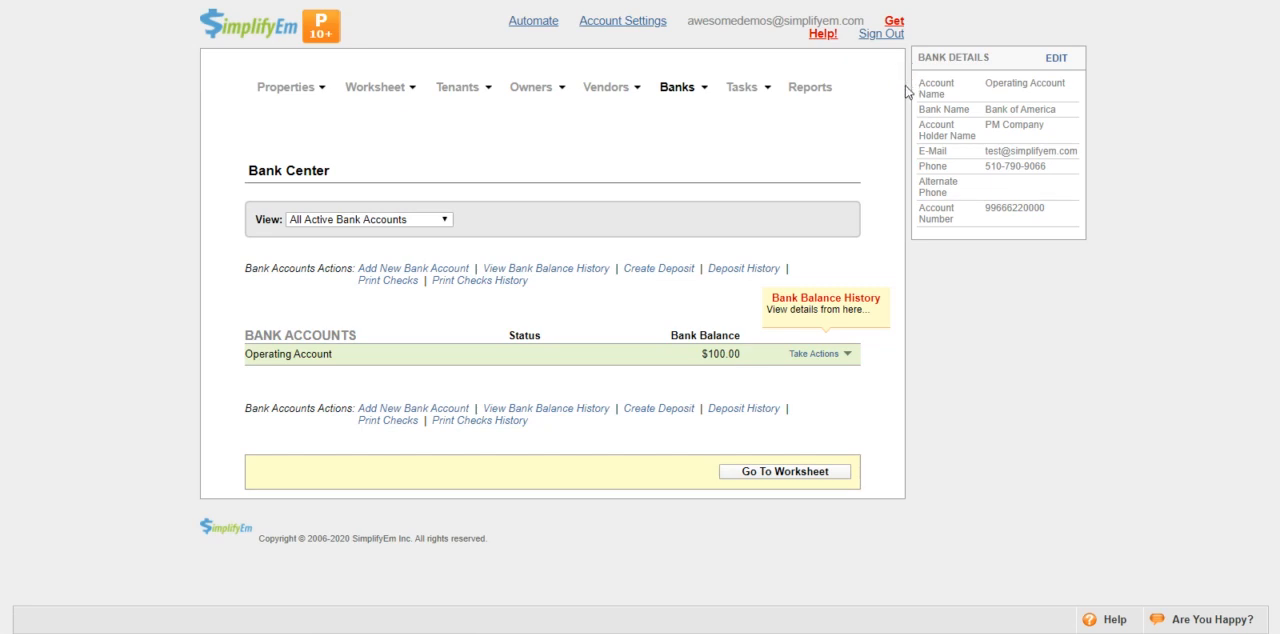
{"action": "mouse_move", "coordinate": [912, 132]}
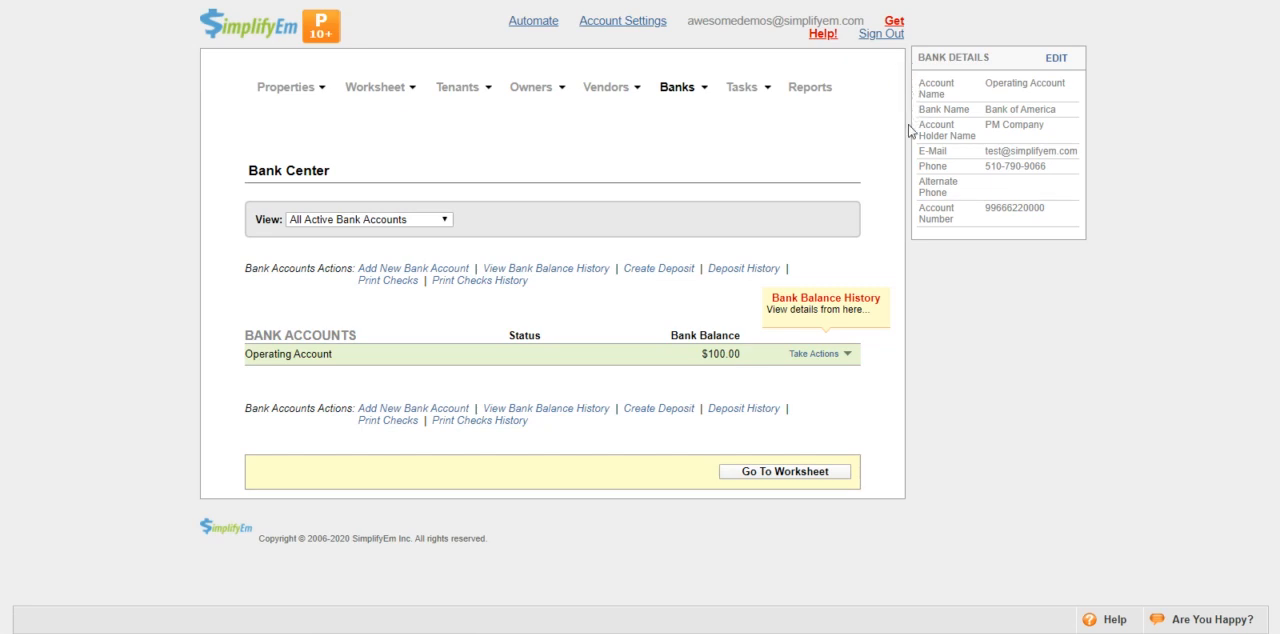
{"action": "mouse_move", "coordinate": [912, 156]}
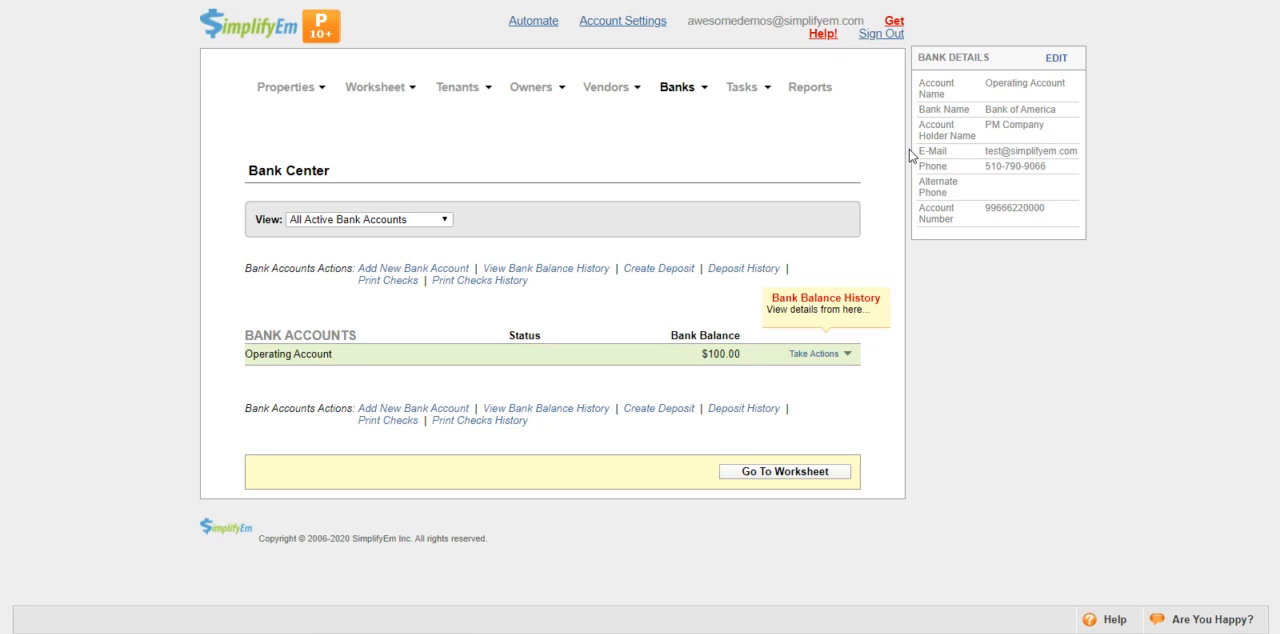
{"action": "mouse_move", "coordinate": [914, 232]}
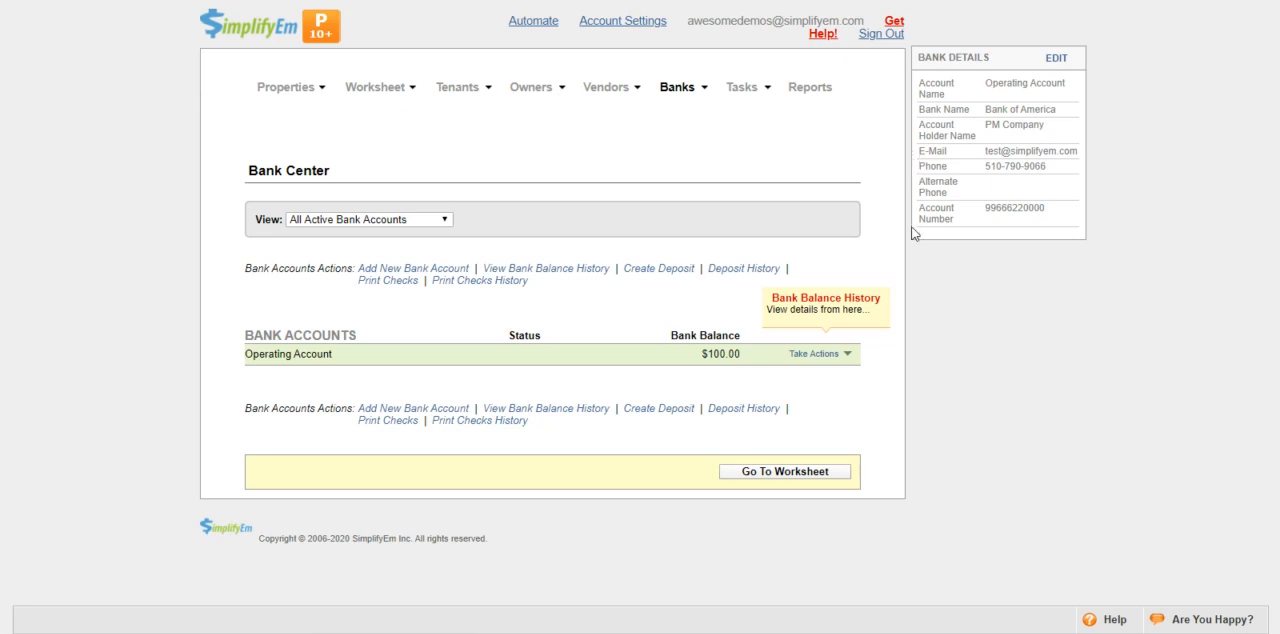